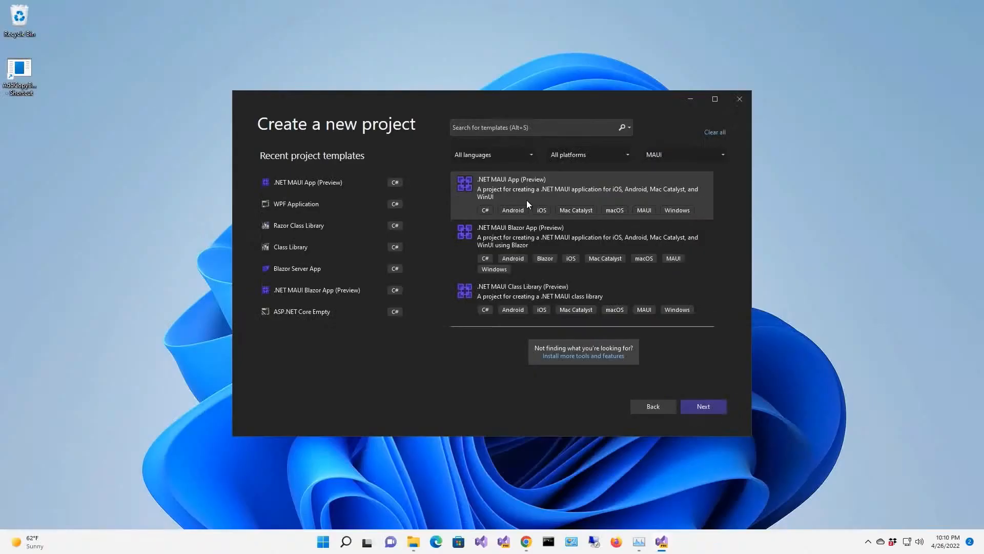
# - Create a new .NET MAUI App project named AnimationsDemo from the template
pyautogui.click(703, 406)
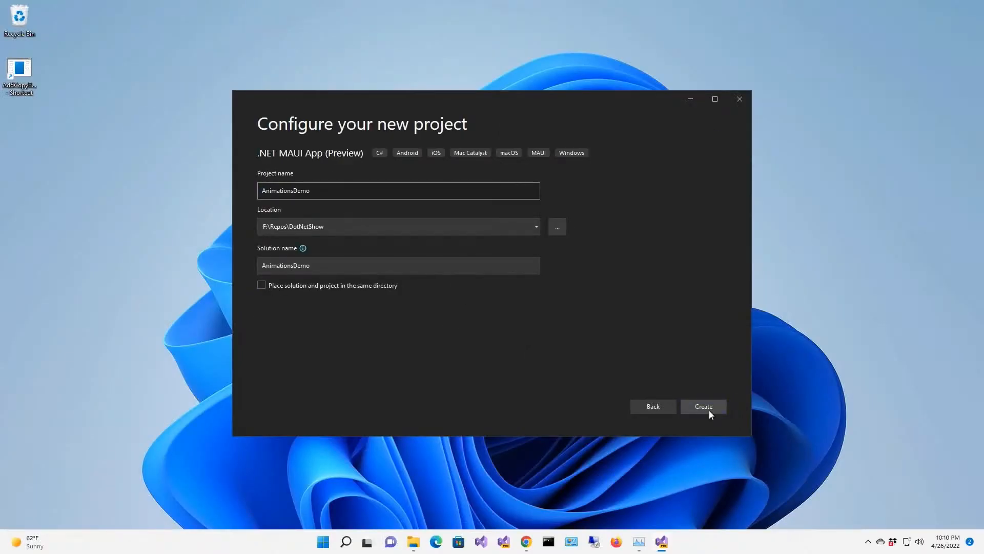
pyautogui.click(703, 406)
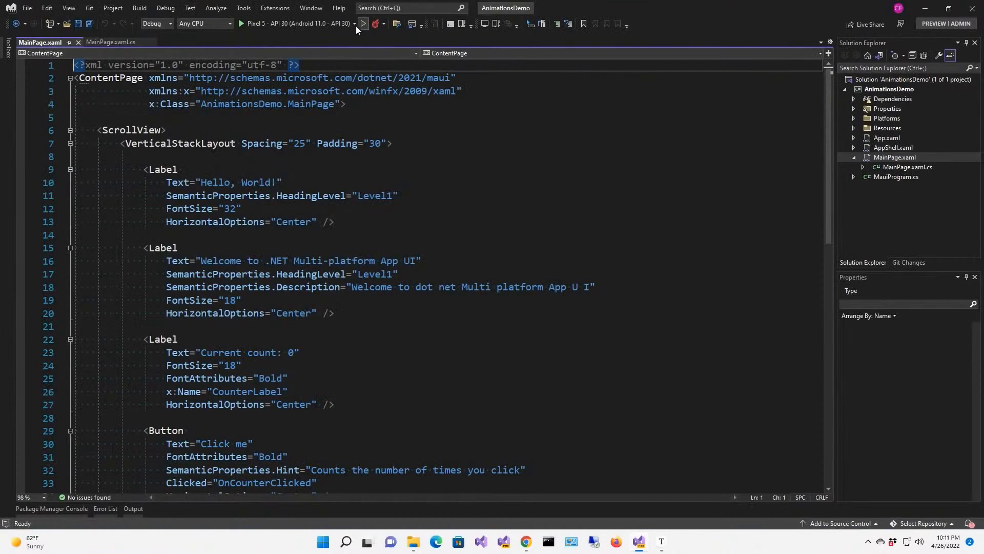
# - Target Windows and edit MainPage.xaml with AnimationLabel, Fade and Cancel Animation buttons, and dotNetBotImage
pyautogui.click(356, 23)
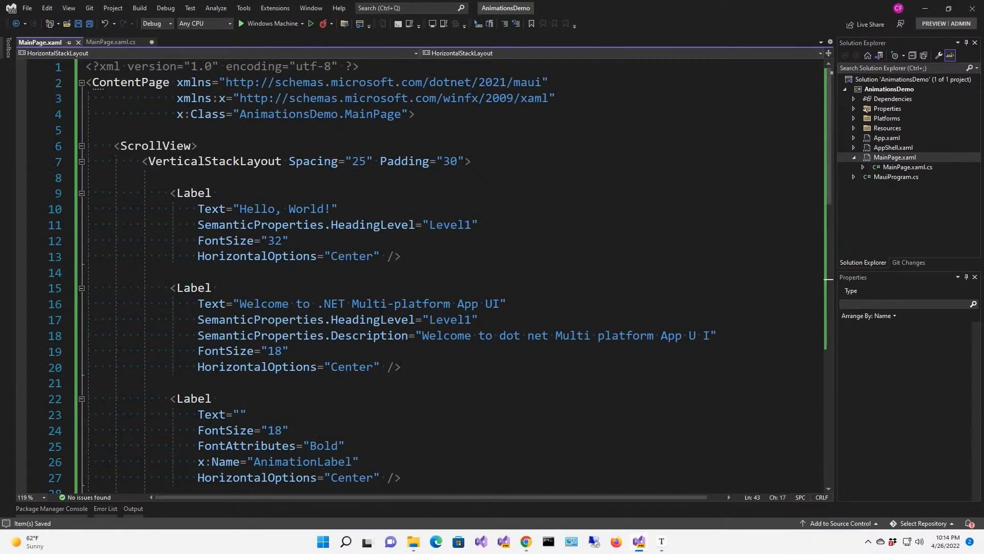
pyautogui.scroll(-3)
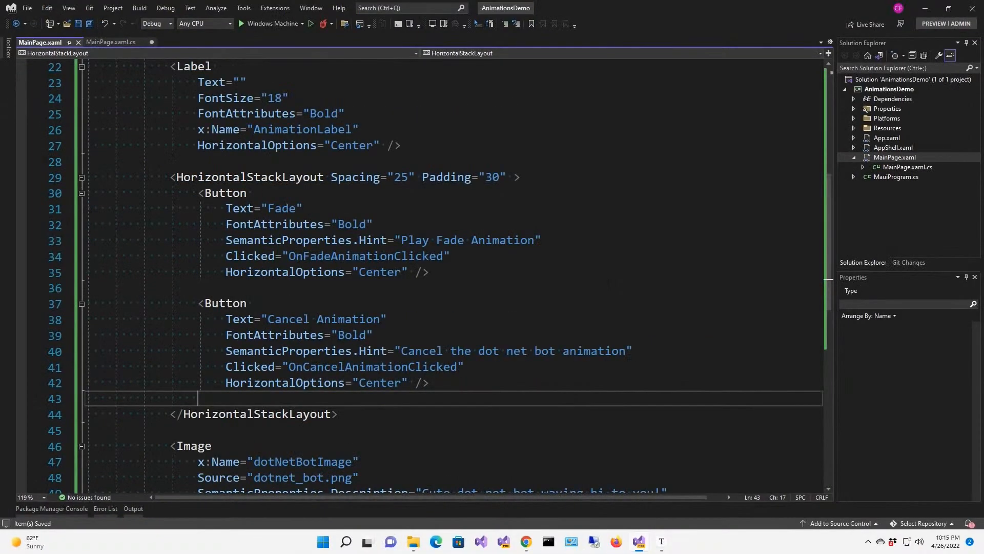
pyautogui.scroll(-3)
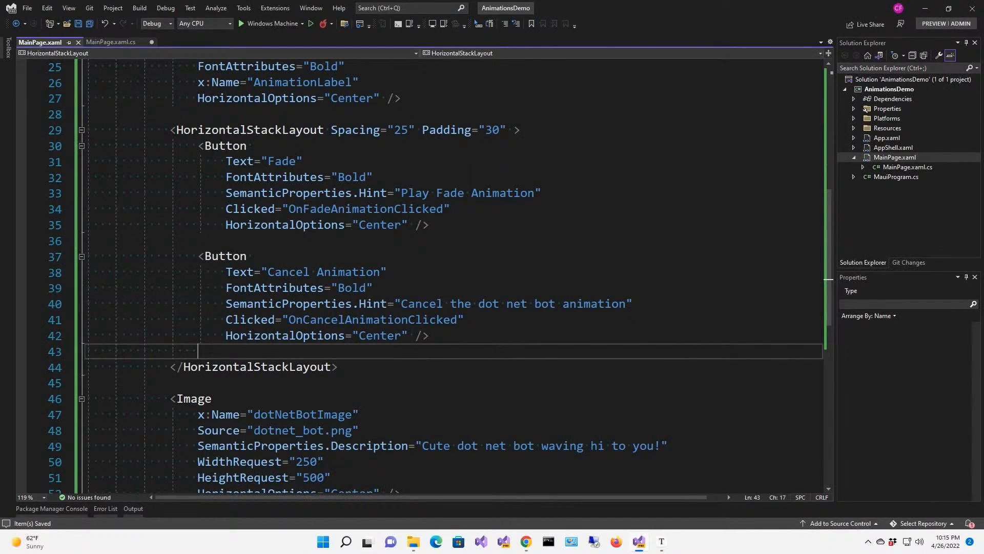
pyautogui.moveTo(308, 208)
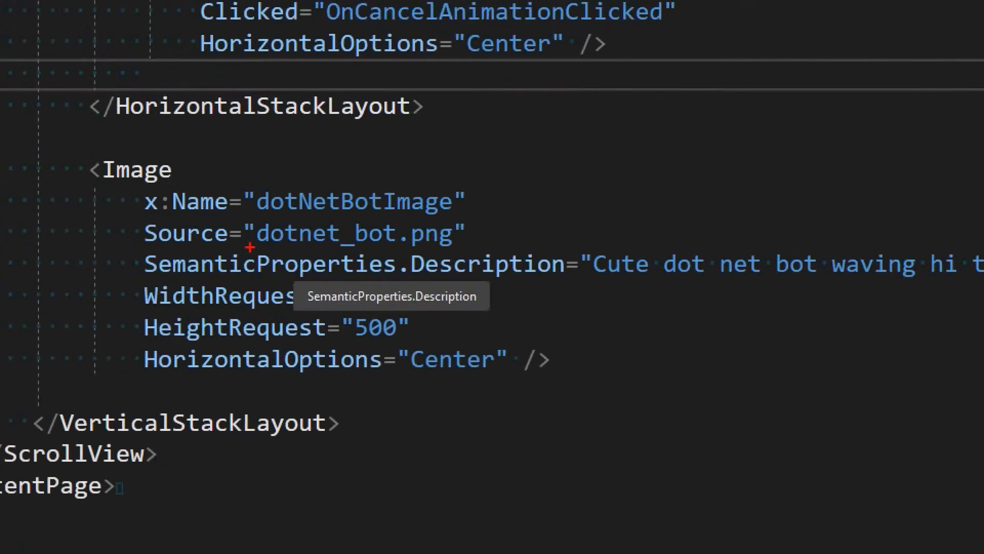
pyautogui.moveTo(301, 222)
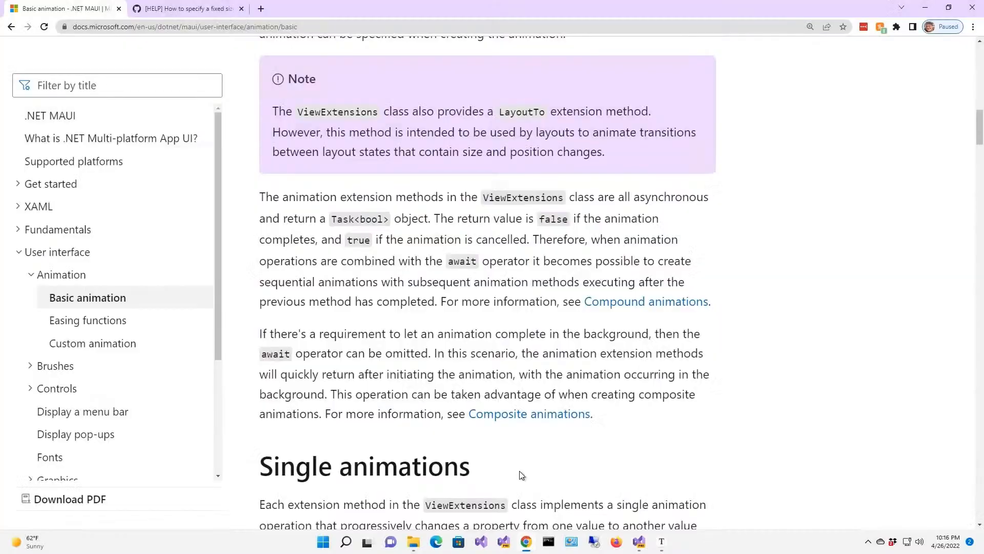
# - Review the Basic animation docs down to the ViewExtensions methods like FadeTo and RotateTo
pyautogui.scroll(3)
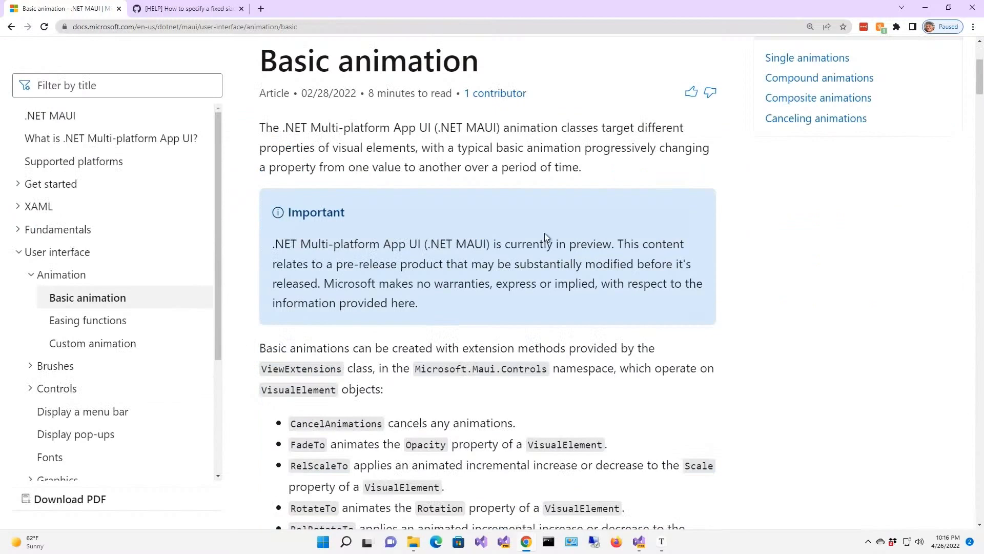
pyautogui.scroll(-3)
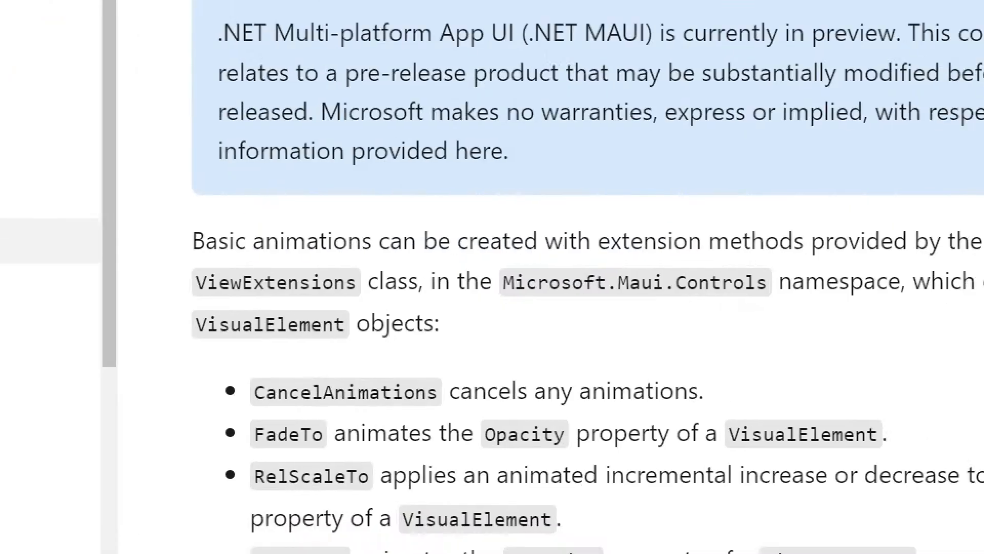
pyautogui.scroll(-3)
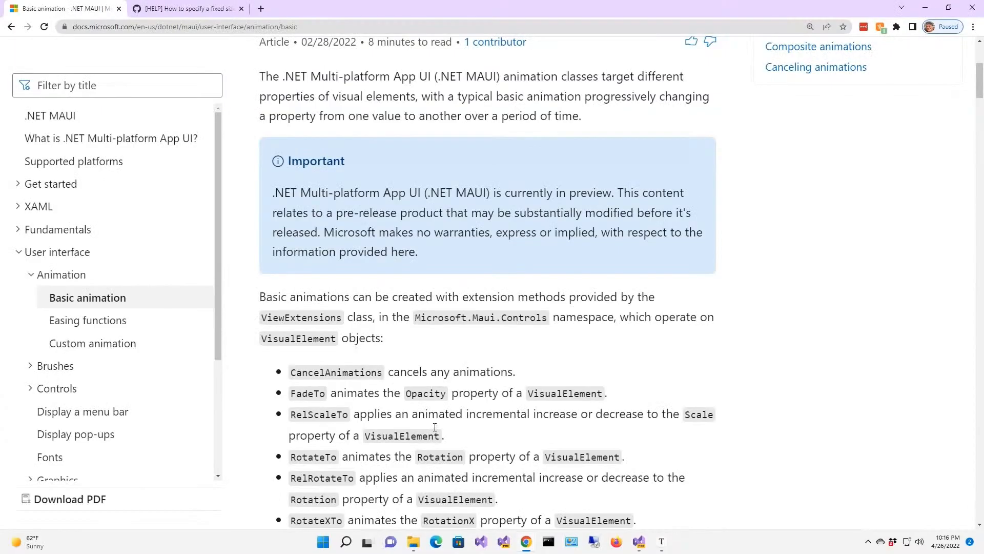
pyautogui.scroll(-3)
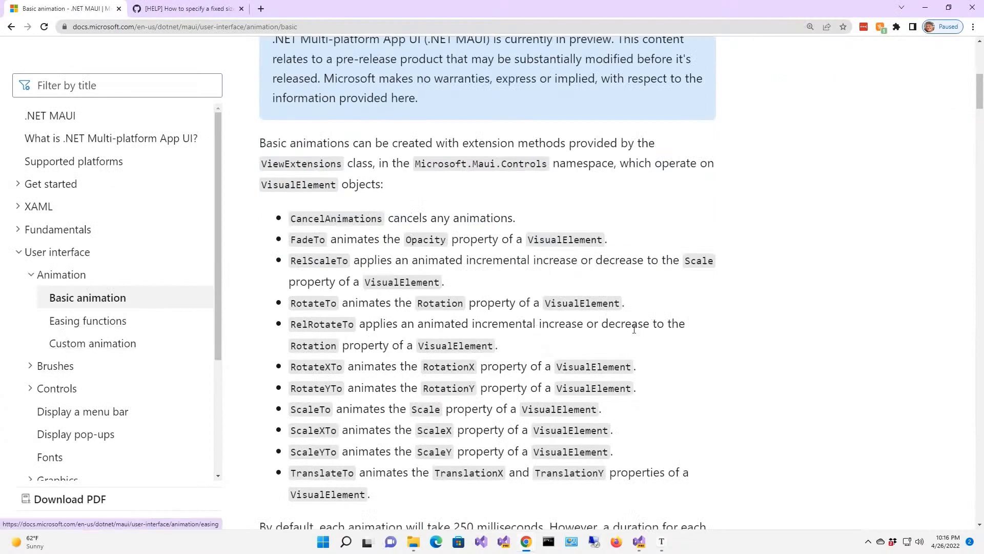
pyautogui.moveTo(704, 327)
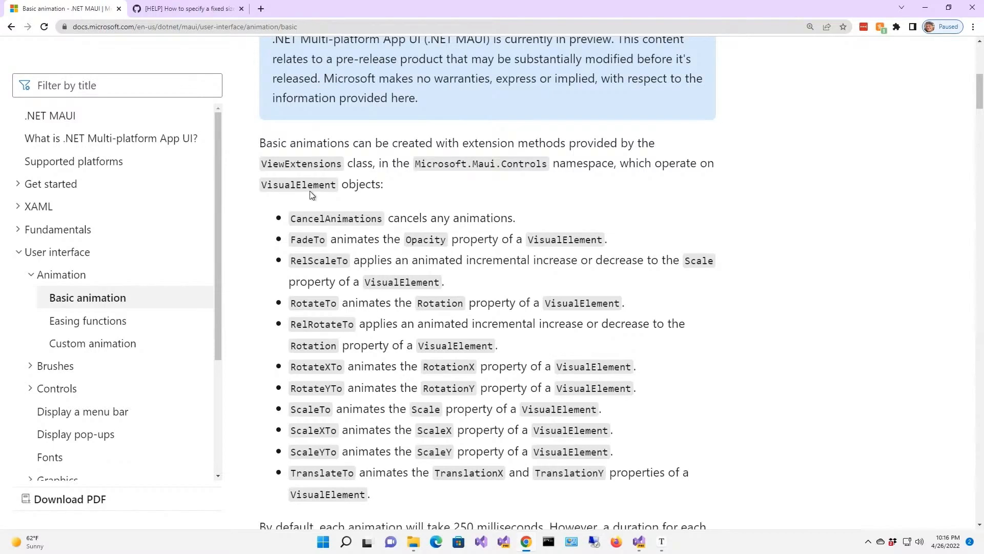
pyautogui.moveTo(932, 16)
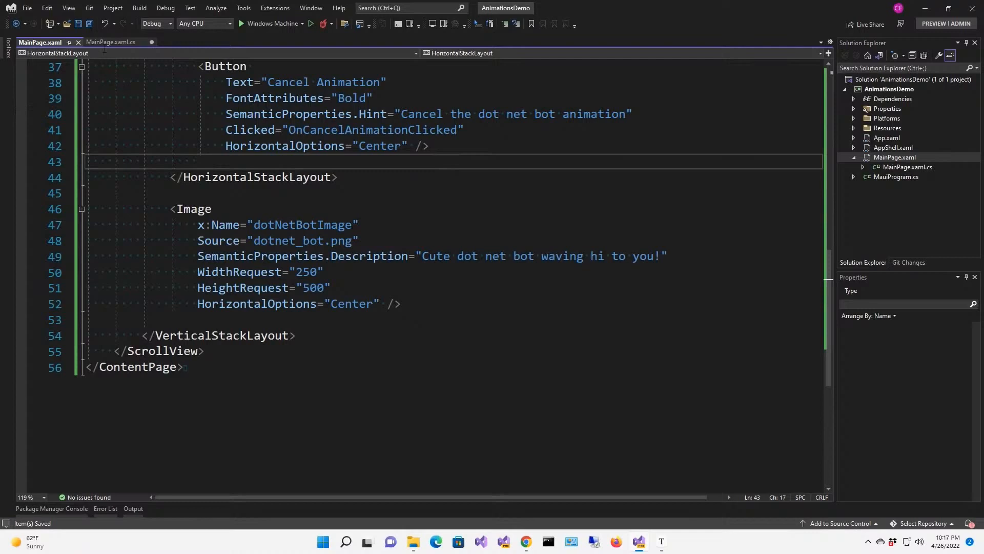
# - In MainPage.xaml.cs add cancel, ResetProperties, ChangeAnimationLabel and a fade handler using FadeTo(0, 500) then FadeTo(1, 500)
pyautogui.click(111, 42)
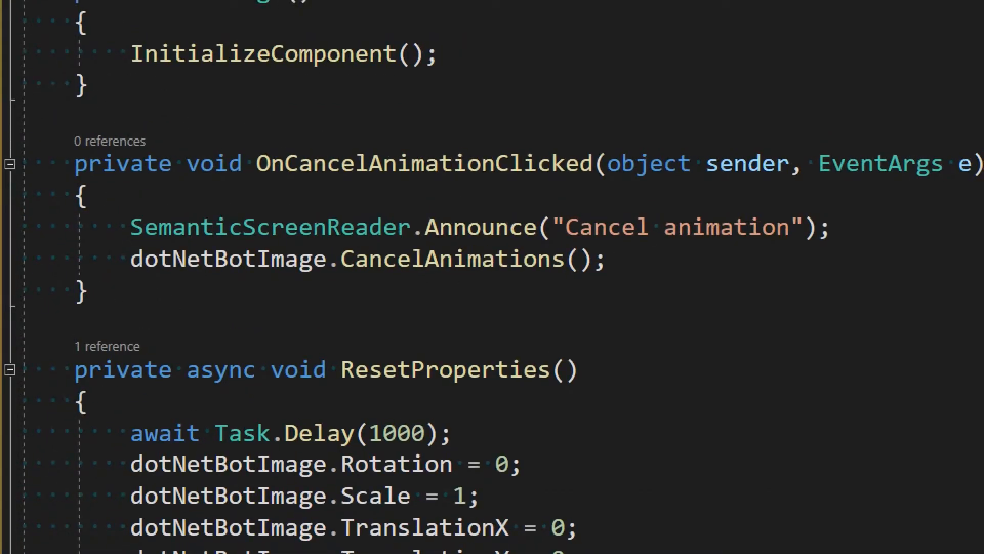
pyautogui.scroll(-3)
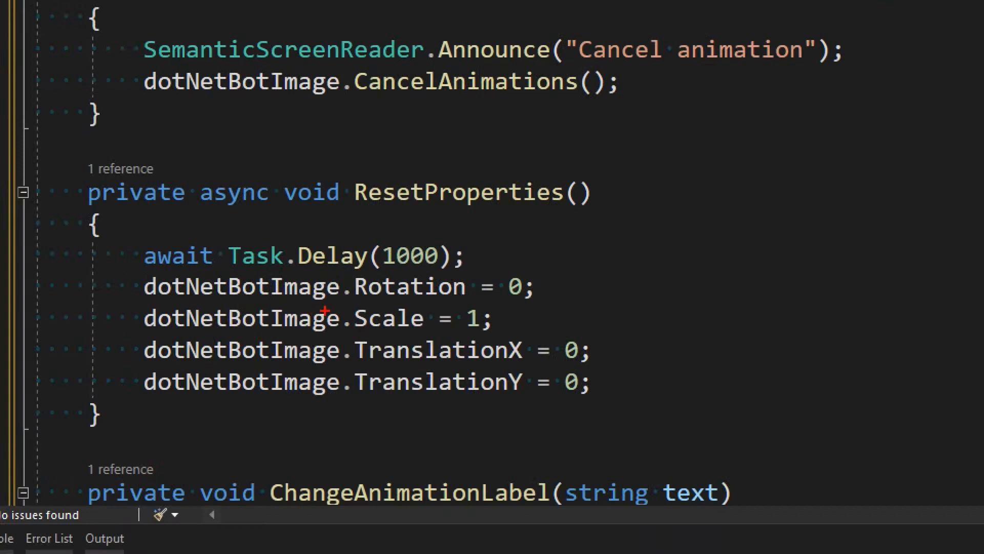
pyautogui.moveTo(461, 346)
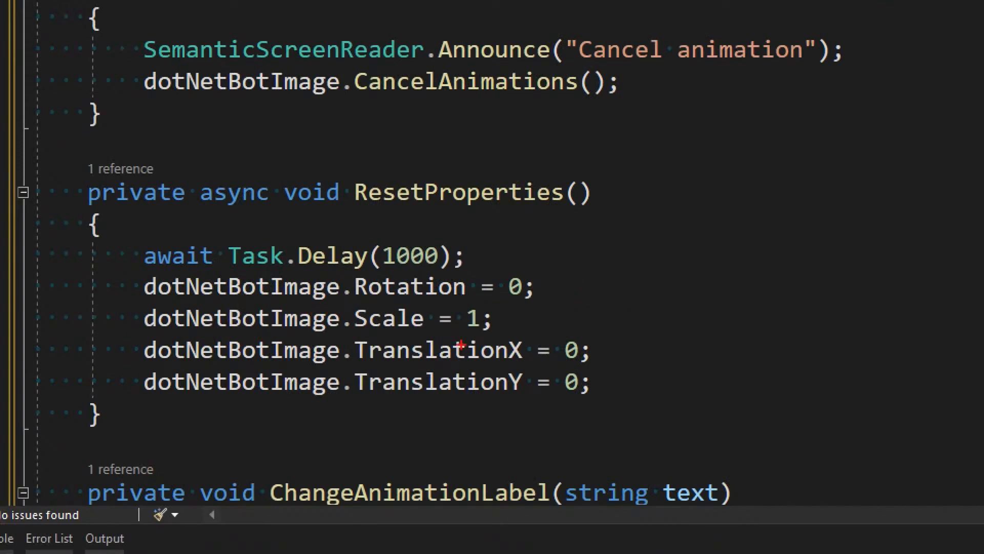
pyautogui.moveTo(576, 307)
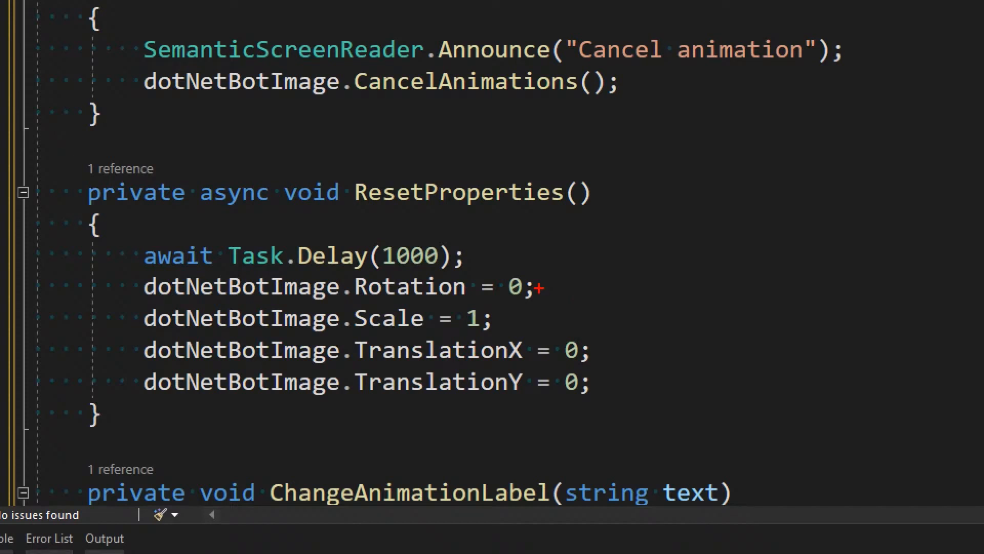
pyautogui.moveTo(527, 367)
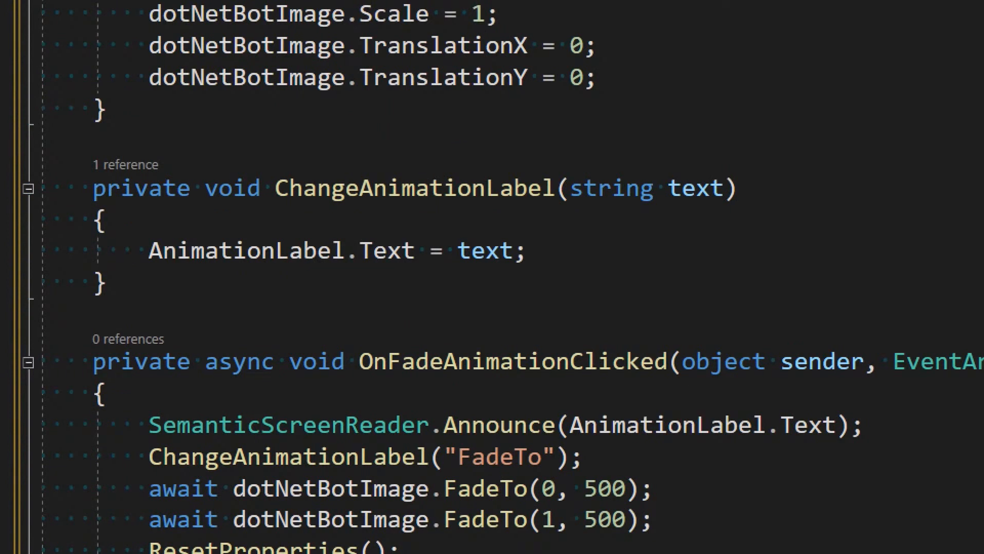
pyautogui.scroll(-3)
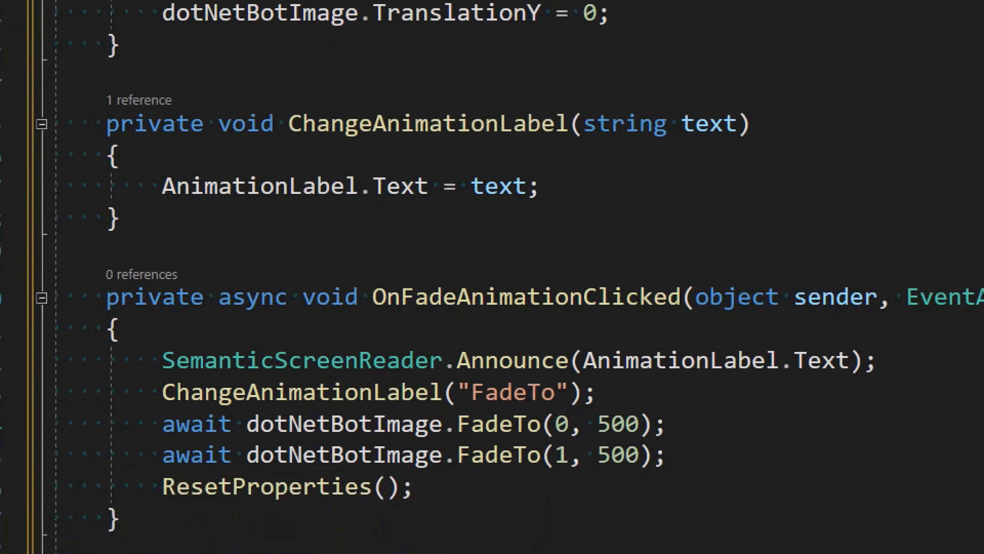
pyautogui.scroll(-3)
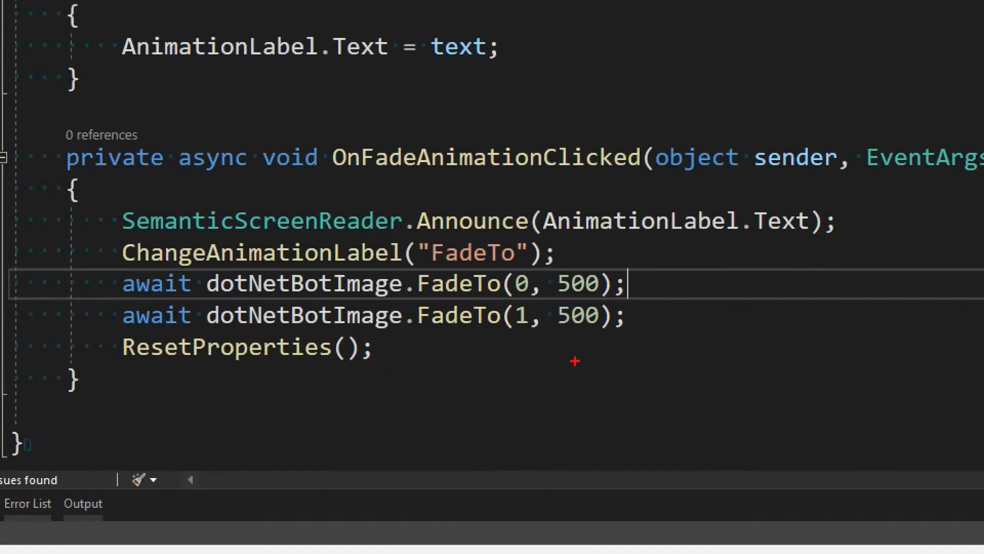
pyautogui.moveTo(530, 296)
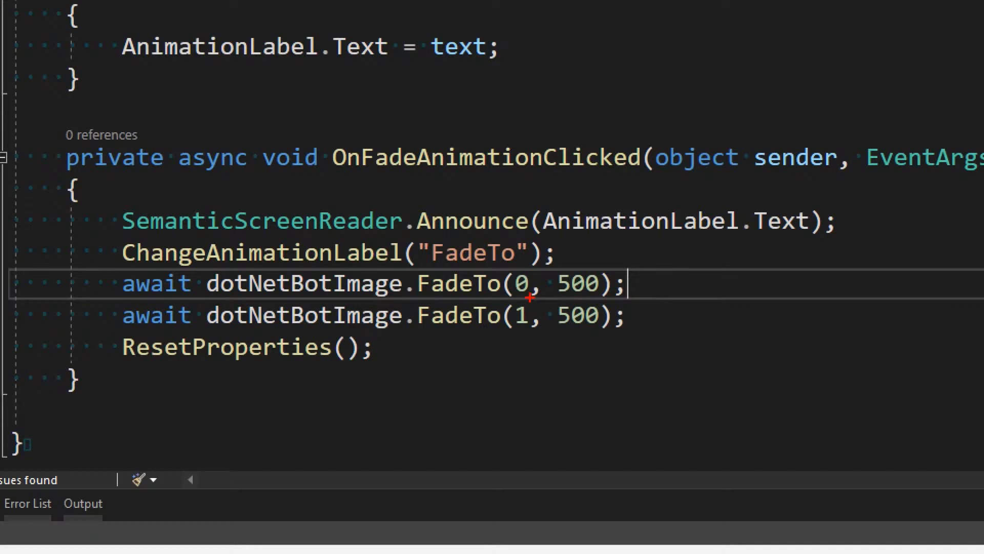
pyautogui.moveTo(560, 329)
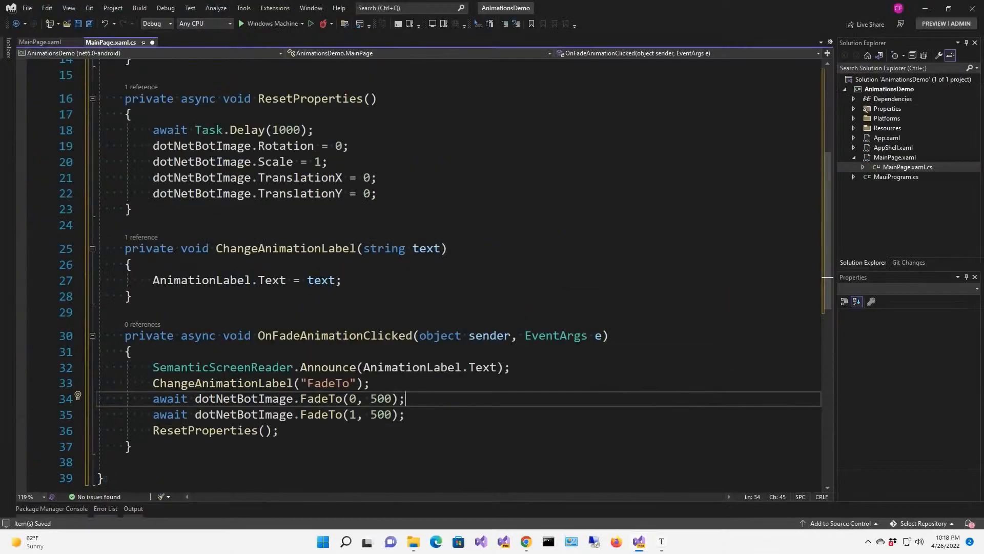
# - Launch the app maximized, play the Fade animation, cancel it mid-fade, then fade the bot back in
pyautogui.click(242, 24)
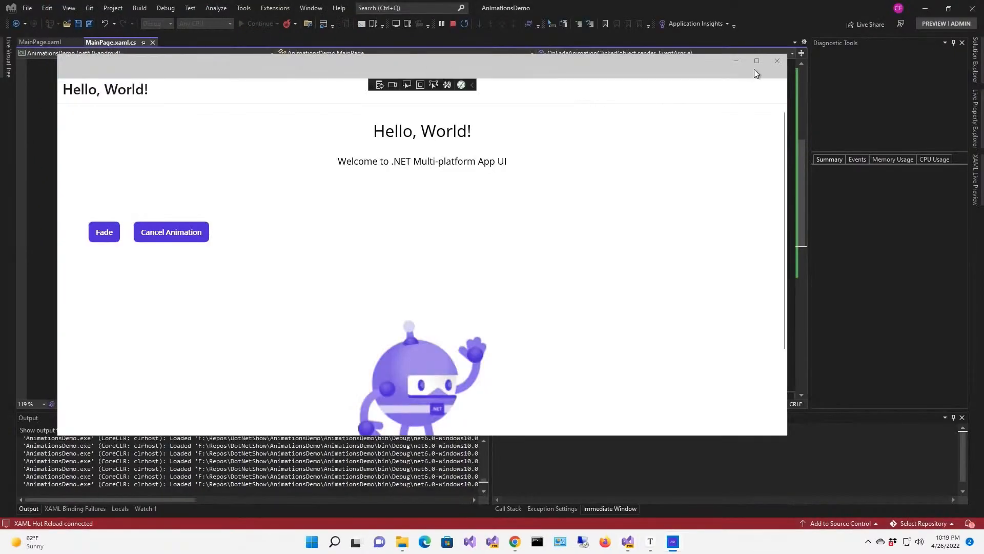
pyautogui.click(757, 60)
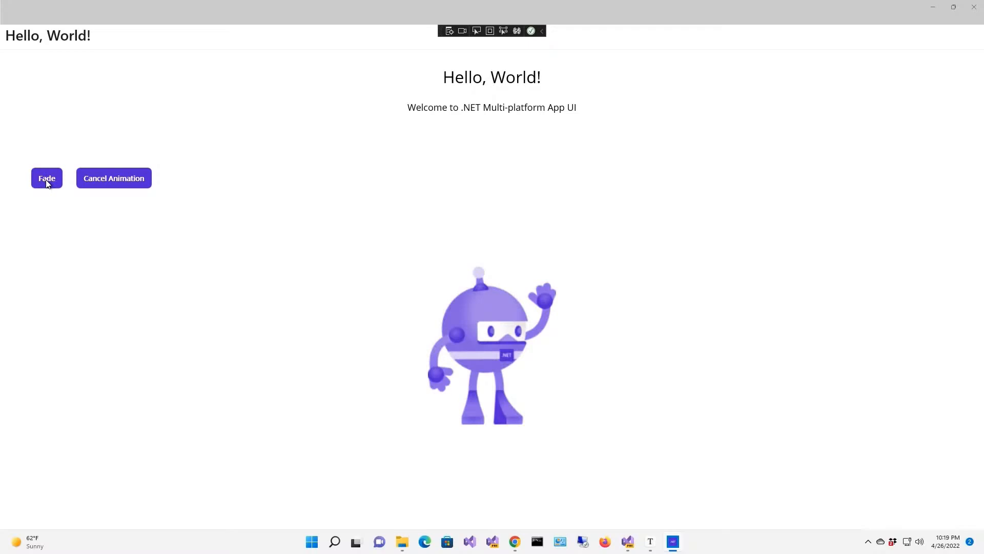
pyautogui.click(46, 179)
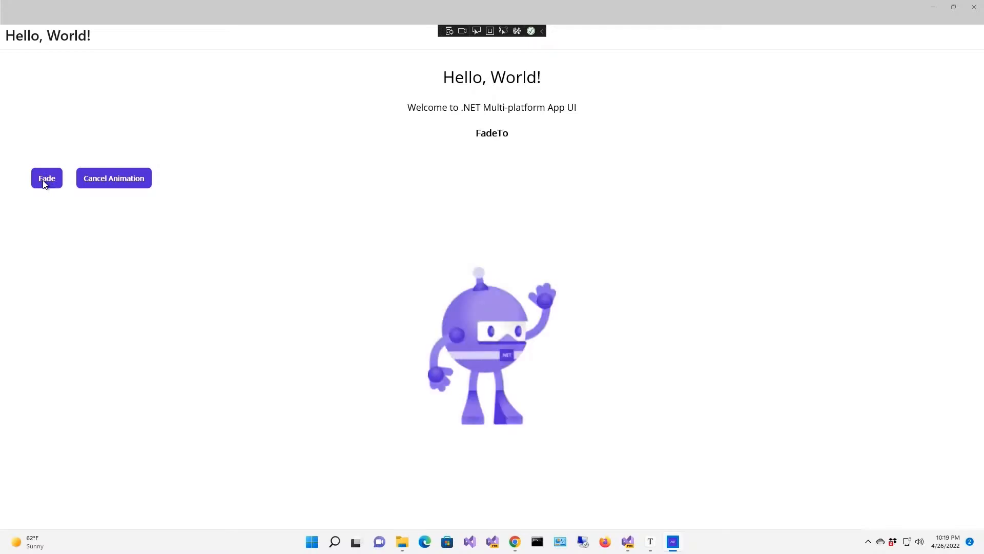
pyautogui.click(46, 178)
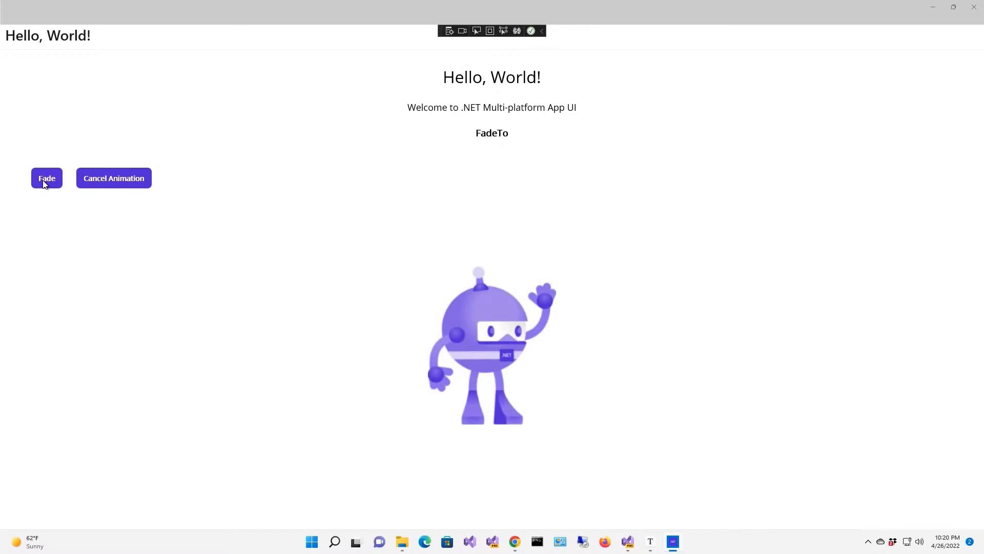
pyautogui.click(47, 177)
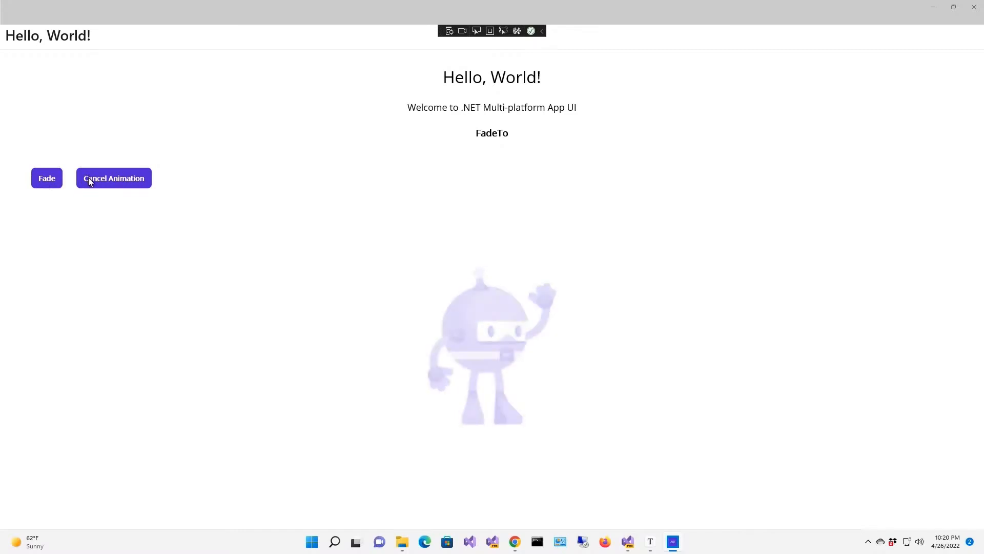
pyautogui.moveTo(460, 400)
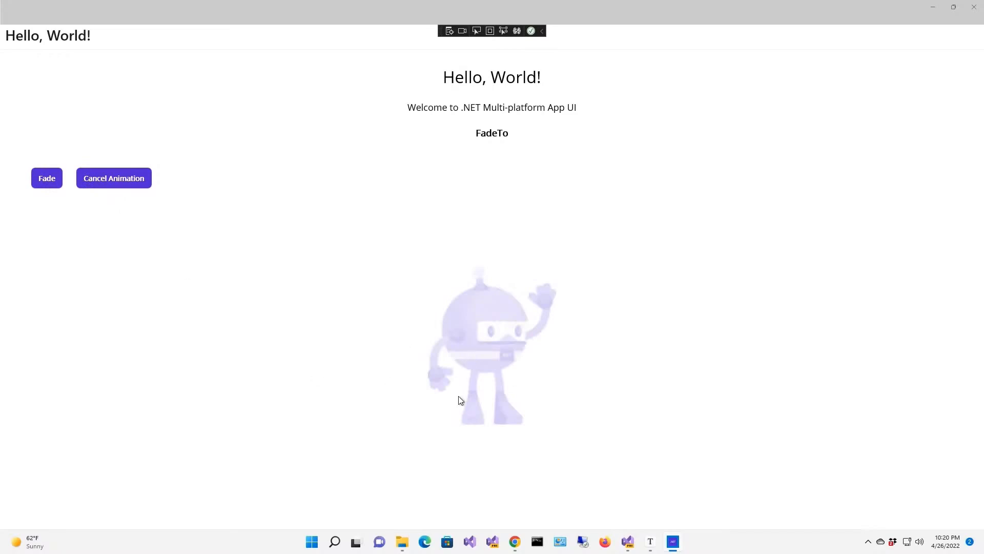
pyautogui.moveTo(101, 241)
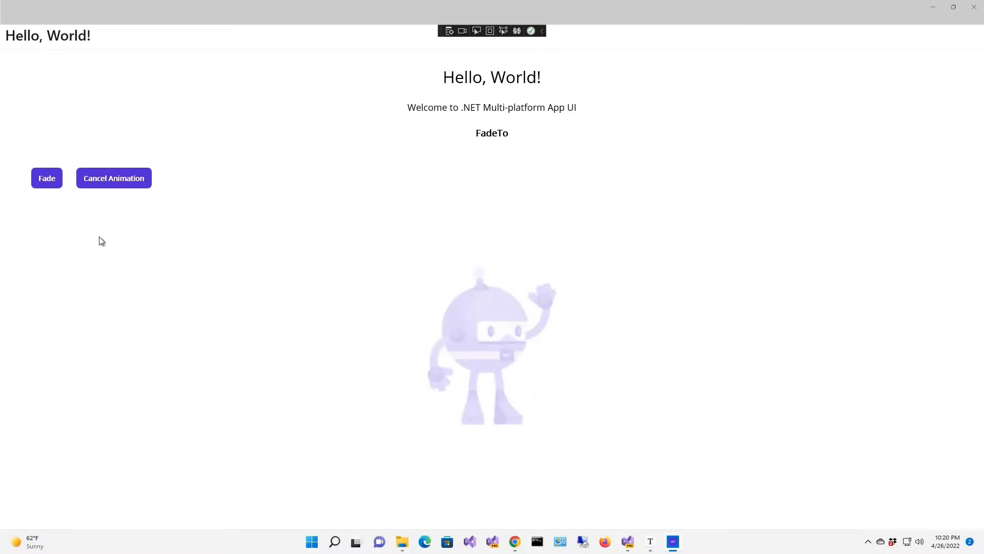
pyautogui.click(47, 177)
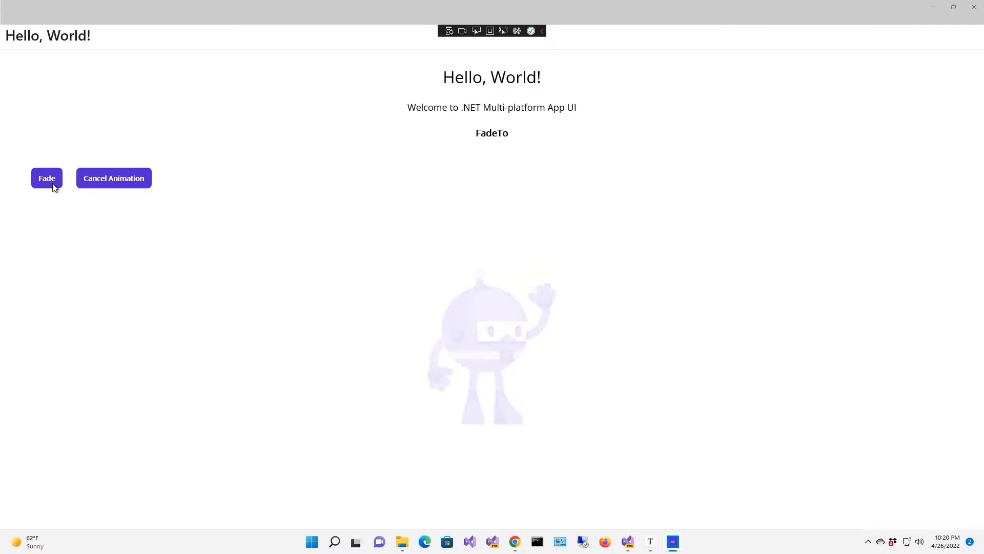
pyautogui.click(46, 178)
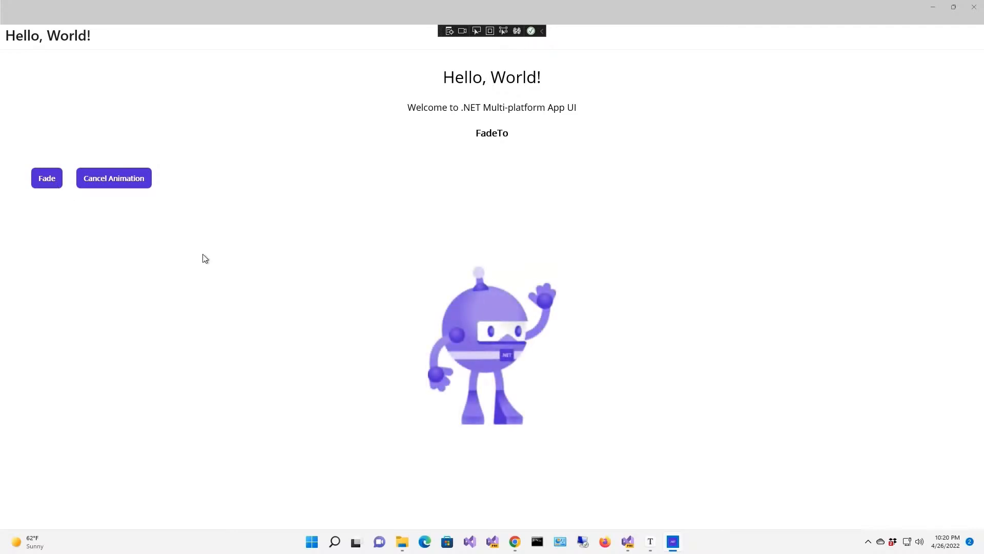
pyautogui.moveTo(408, 268)
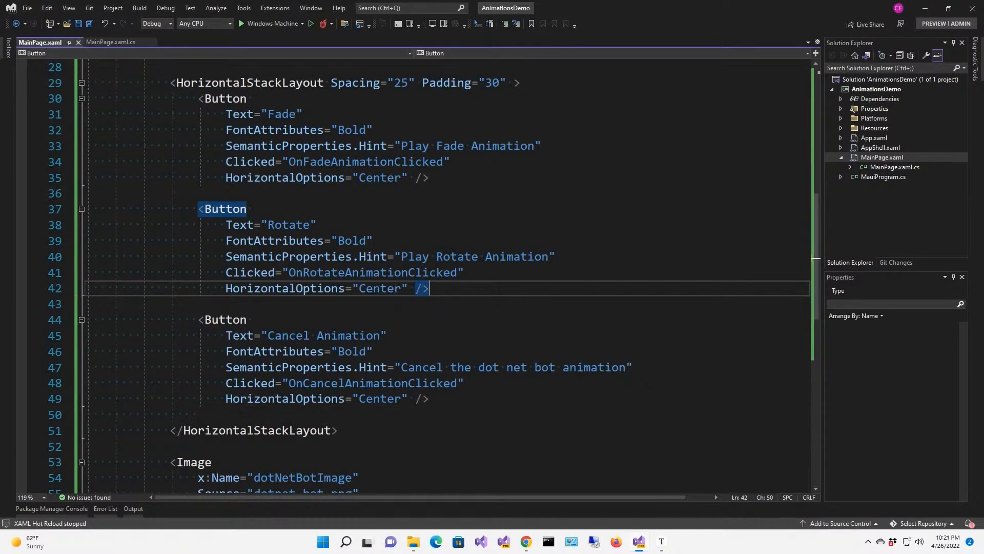
# - Add a Rotate button whose OnRotateAnimationClicked handler calls RotateTo(360, 500) on the bot
pyautogui.click(111, 42)
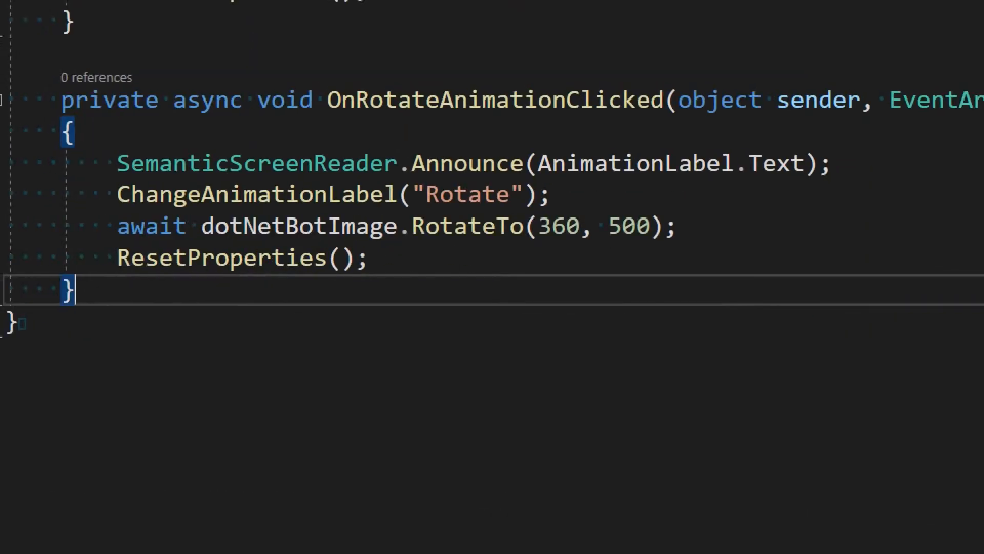
pyautogui.moveTo(376, 242)
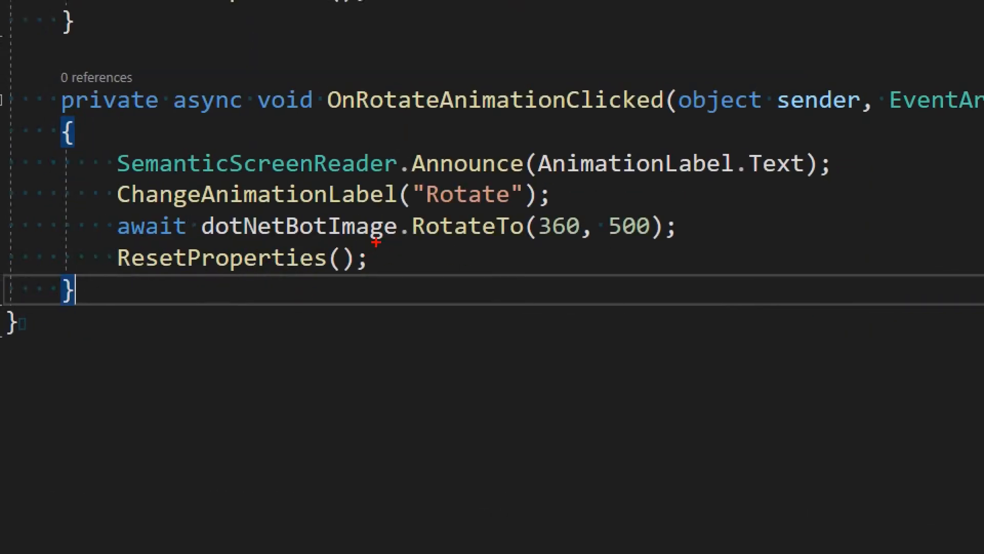
pyautogui.moveTo(551, 246)
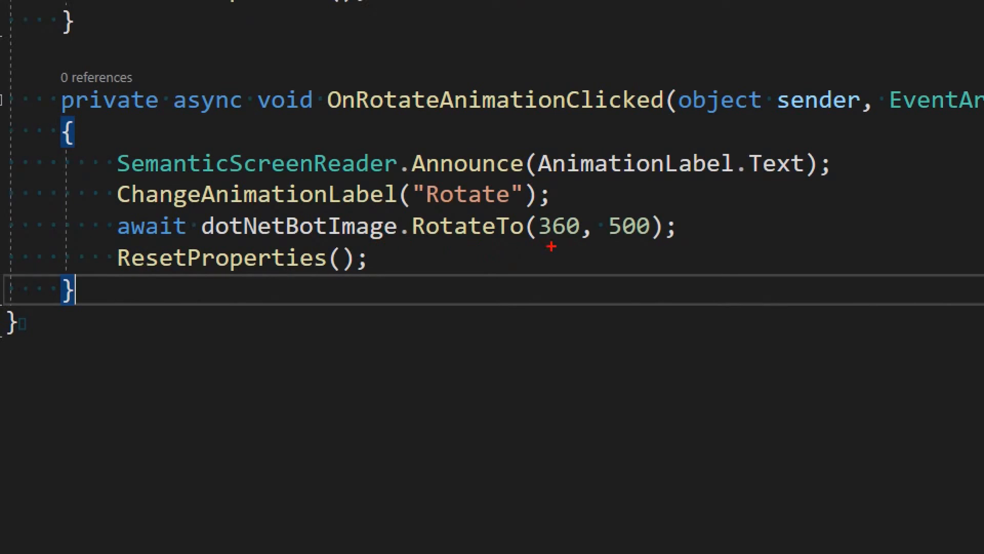
pyautogui.moveTo(624, 250)
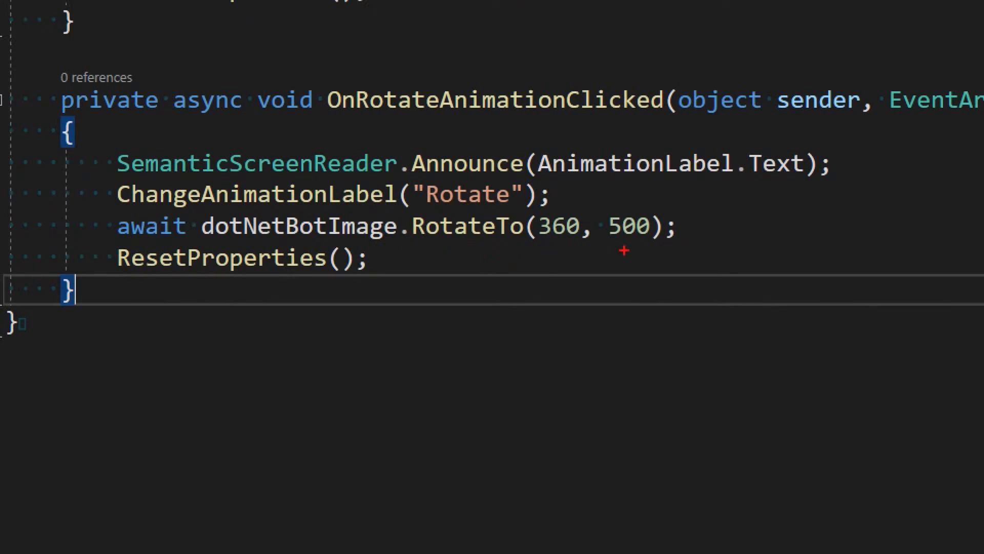
pyautogui.moveTo(563, 253)
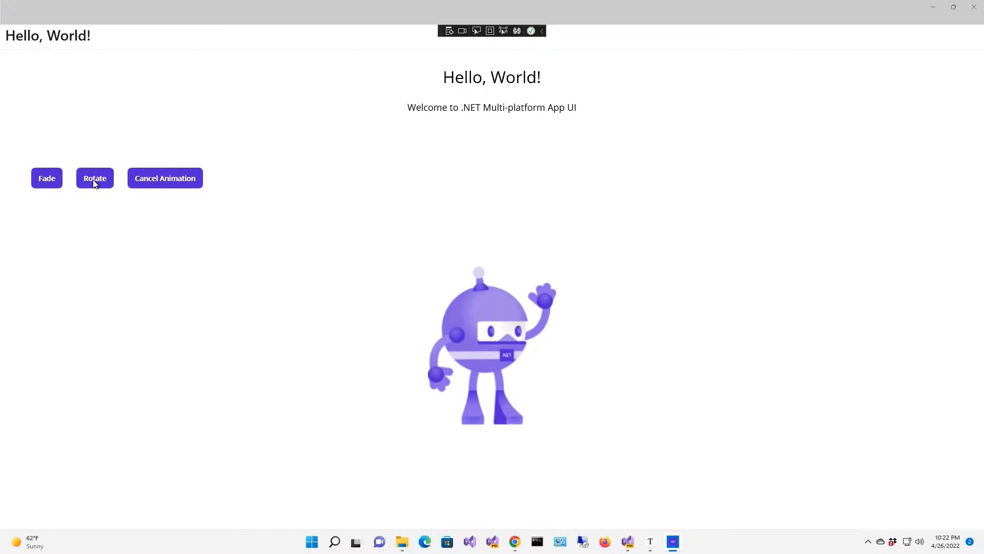
# - Try the Rotate and Fade animations on the bot in the running app, then close its window
pyautogui.click(94, 178)
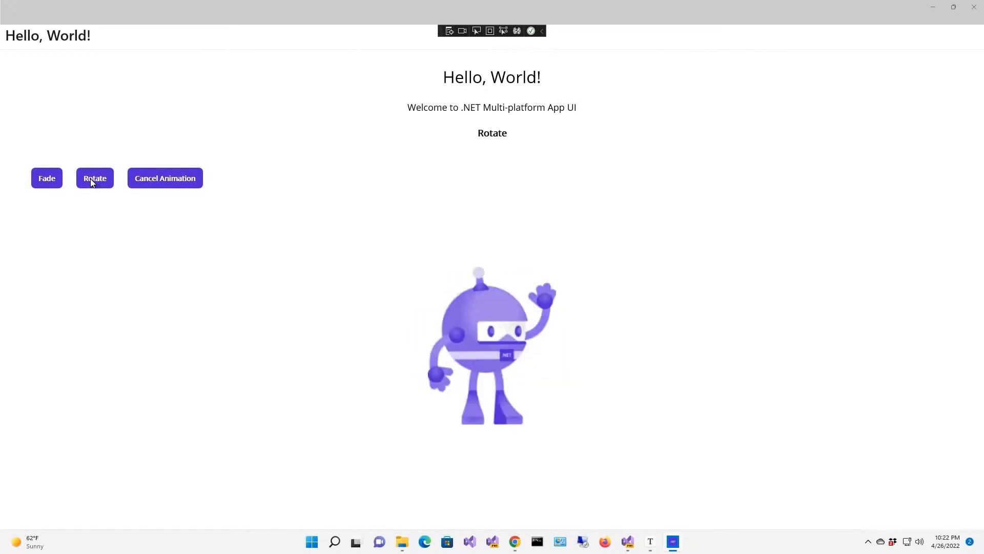
pyautogui.click(46, 177)
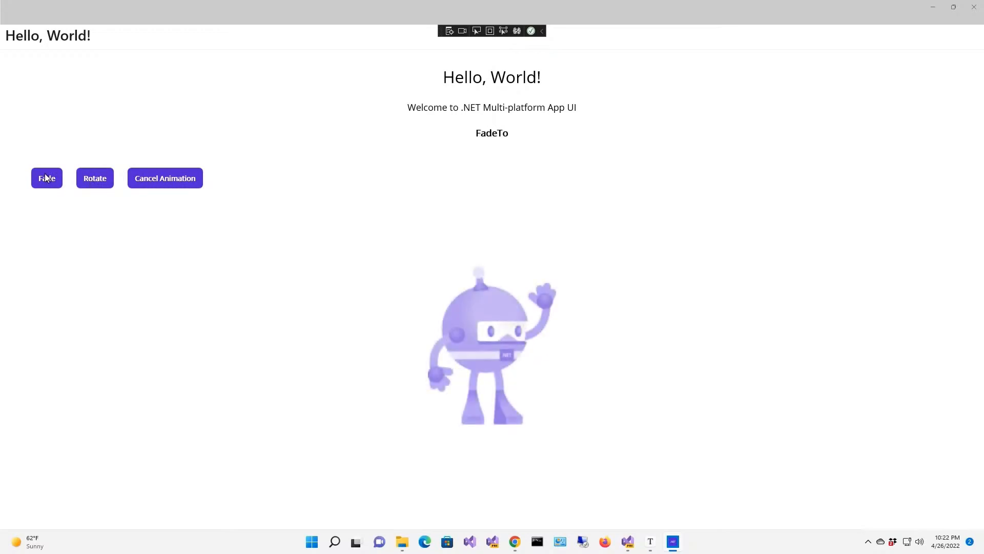
pyautogui.click(94, 177)
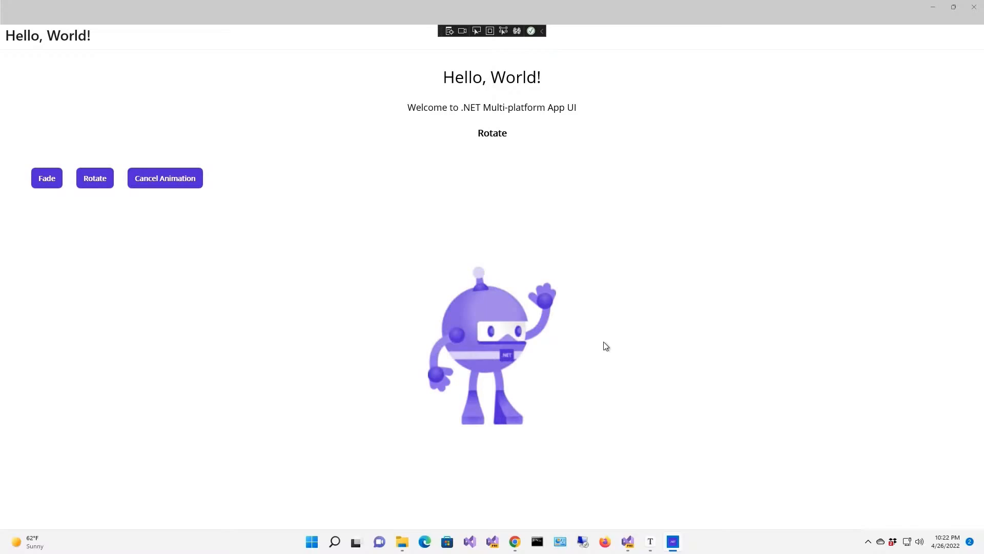
pyautogui.moveTo(497, 214)
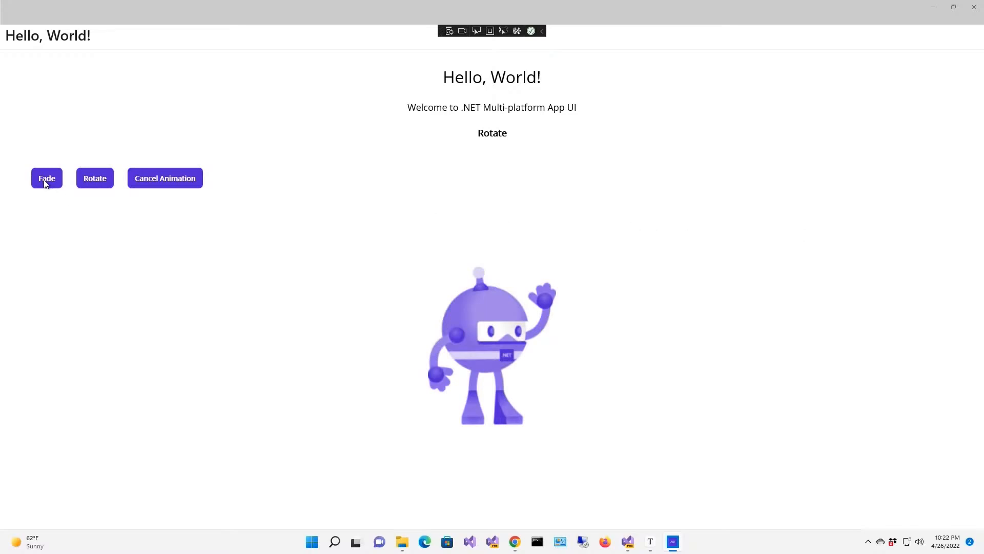
pyautogui.click(46, 178)
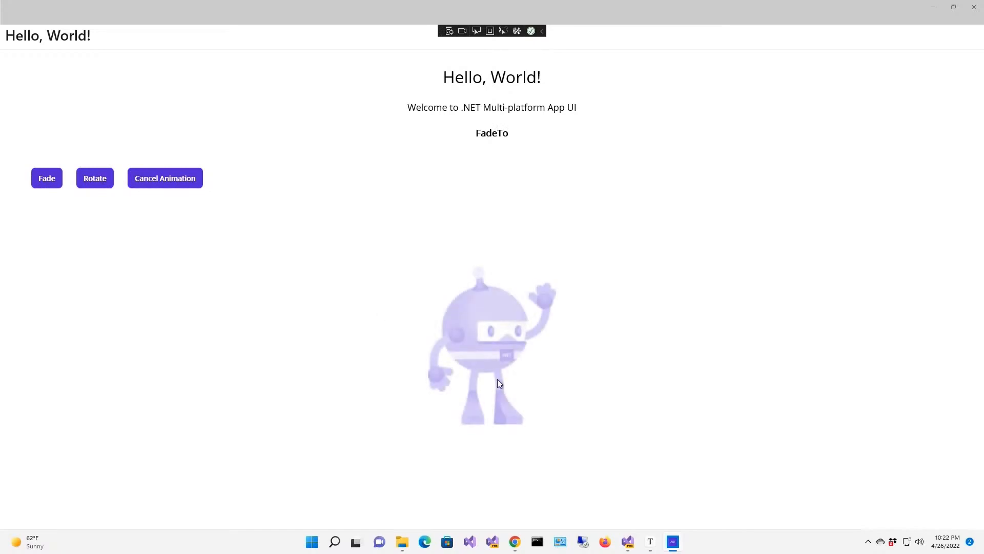
pyautogui.moveTo(977, 7)
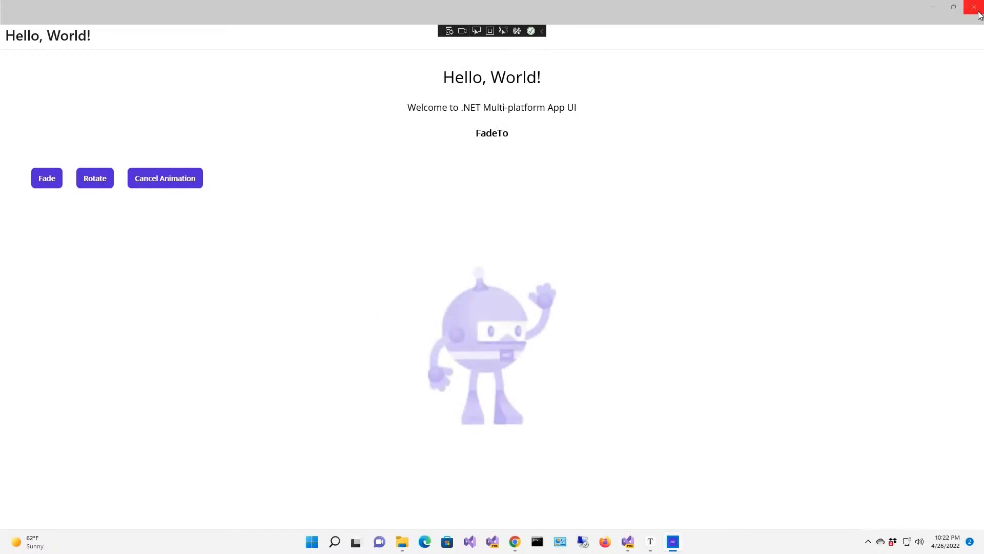
pyautogui.click(977, 8)
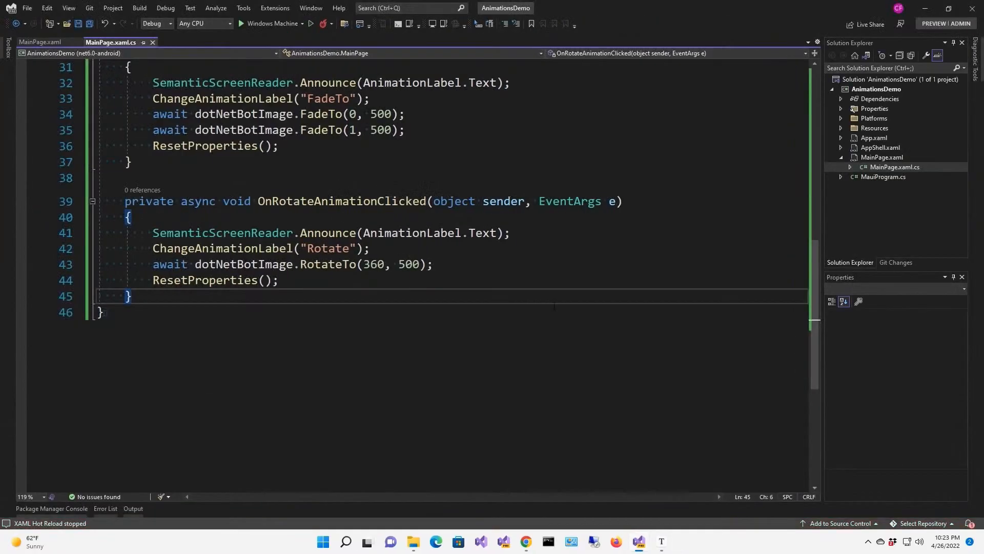
# - Add dotNetBotImage.Opacity = 1; at the end of ResetProperties()
pyautogui.scroll(3)
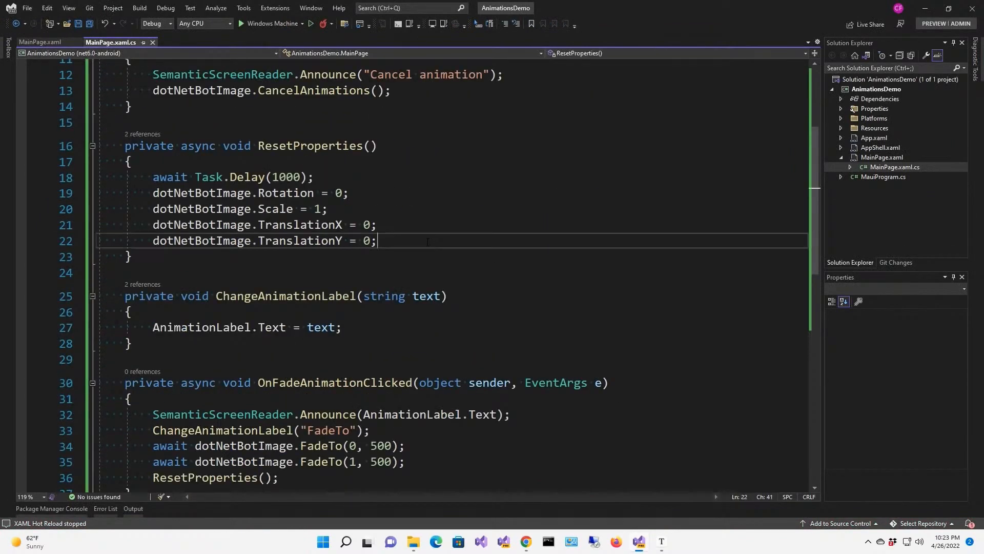
pyautogui.write('dotNetBot')
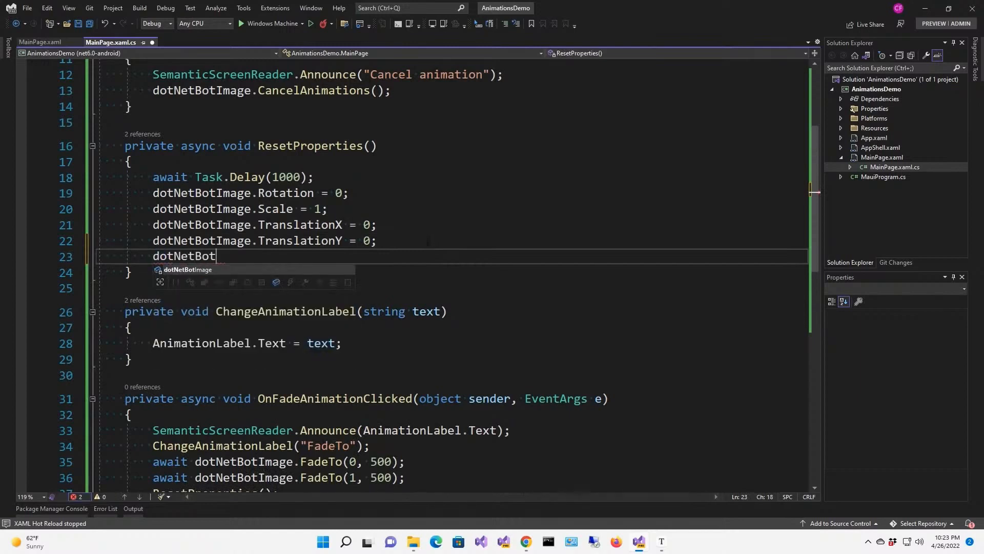
pyautogui.write("Image.Opacity = 1'")
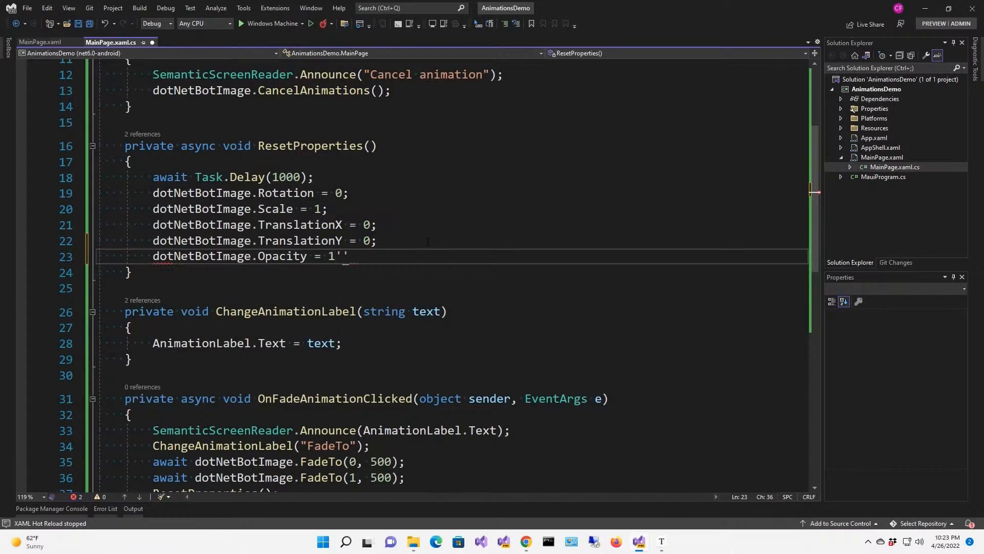
pyautogui.write(';')
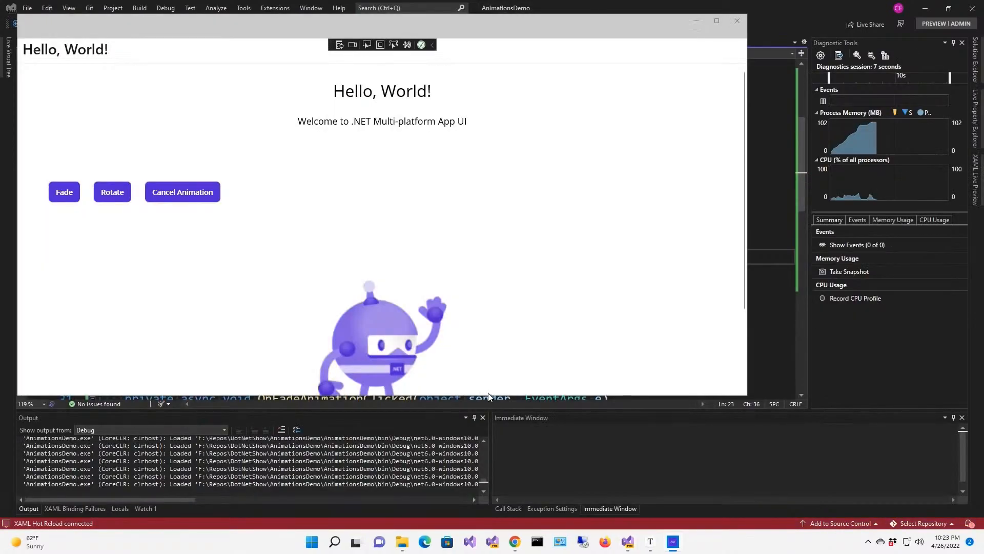
pyautogui.moveTo(691, 93)
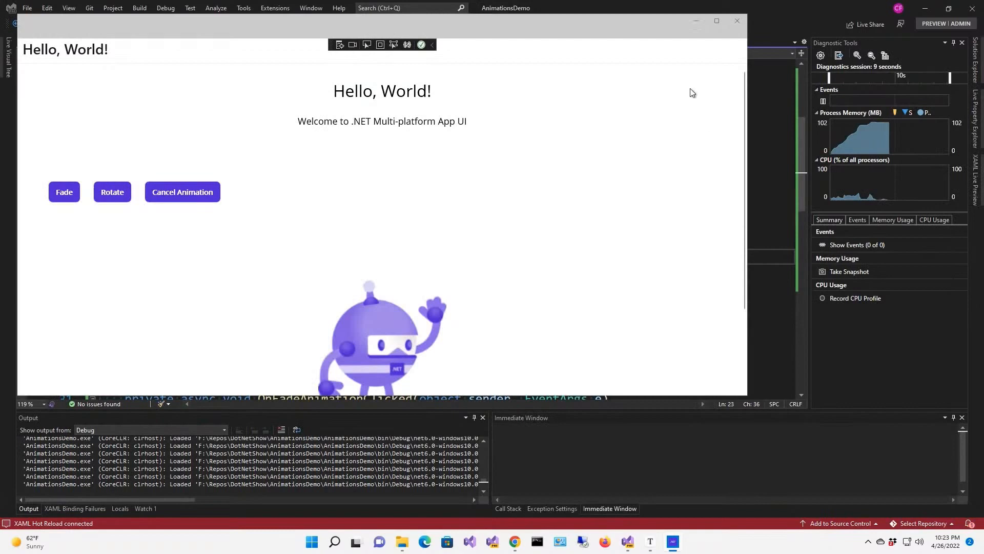
# - Run the app, start the Fade animation, cancel it so the bot resets fully visible, then close the app
pyautogui.click(716, 20)
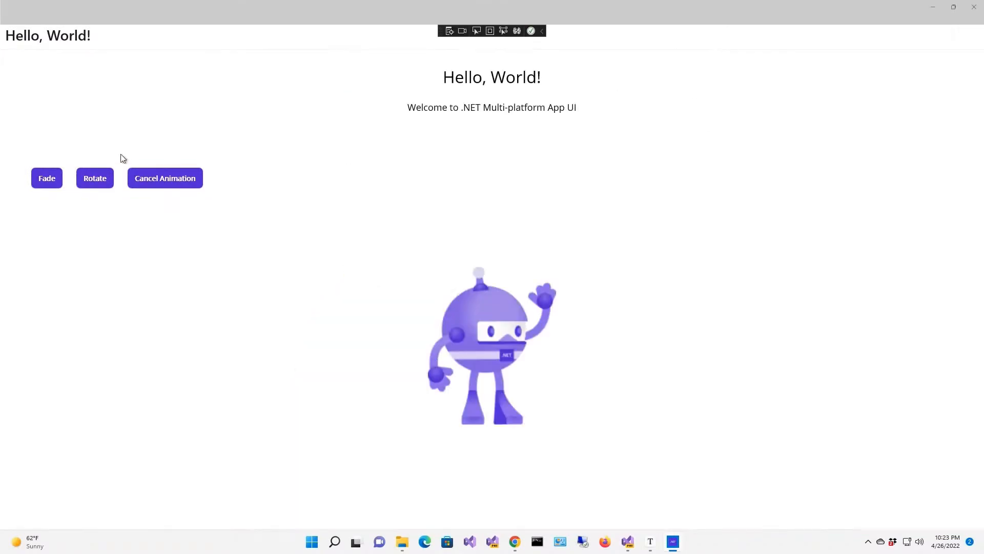
pyautogui.click(46, 178)
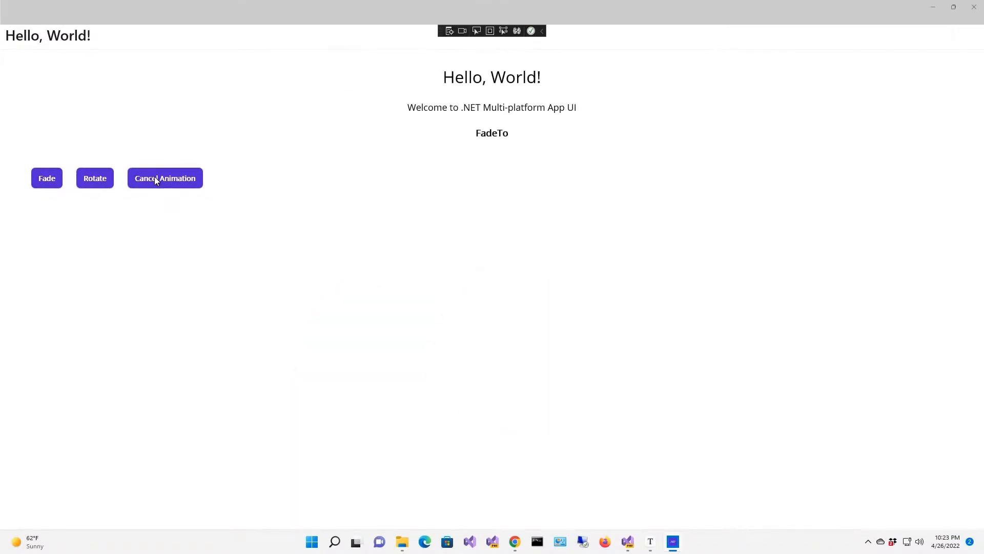
pyautogui.click(164, 177)
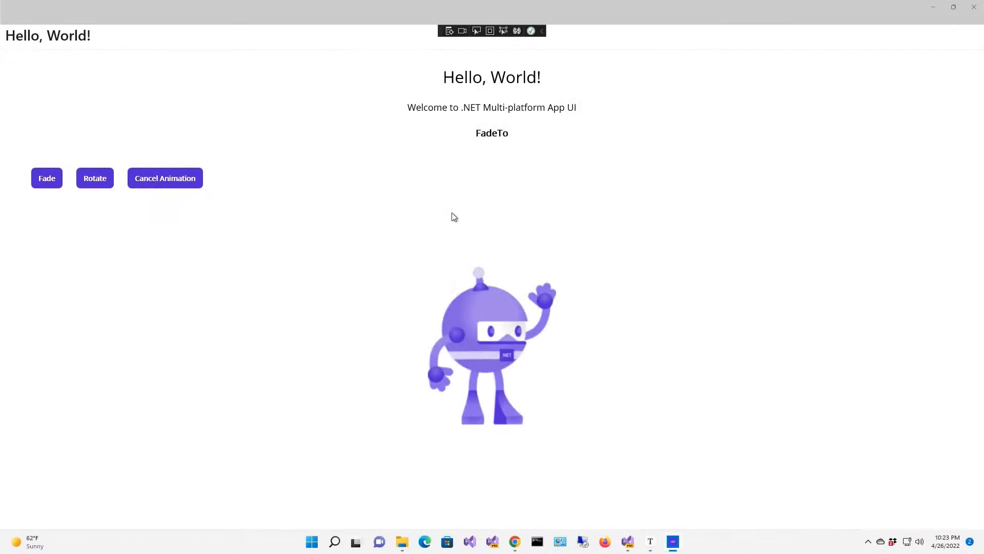
pyautogui.moveTo(471, 139)
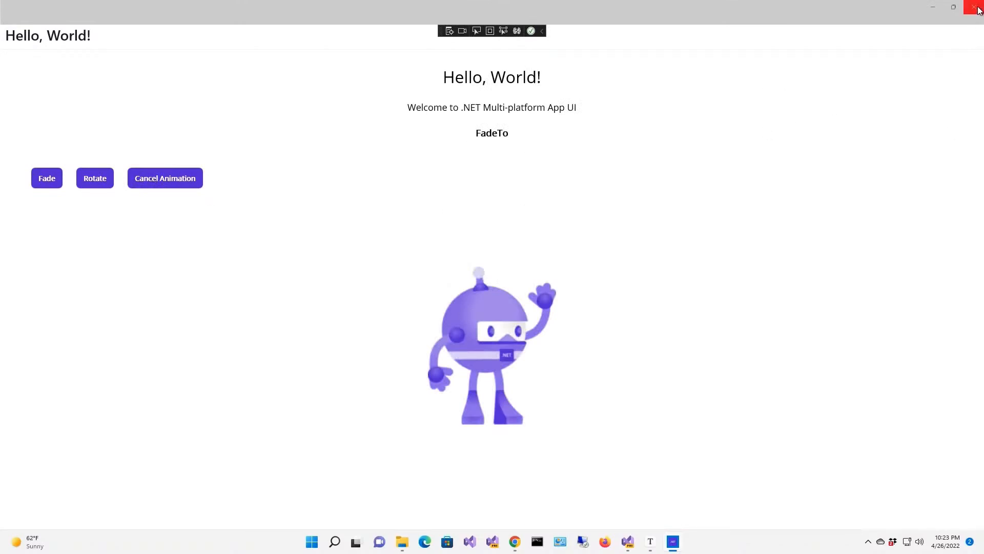
pyautogui.click(977, 7)
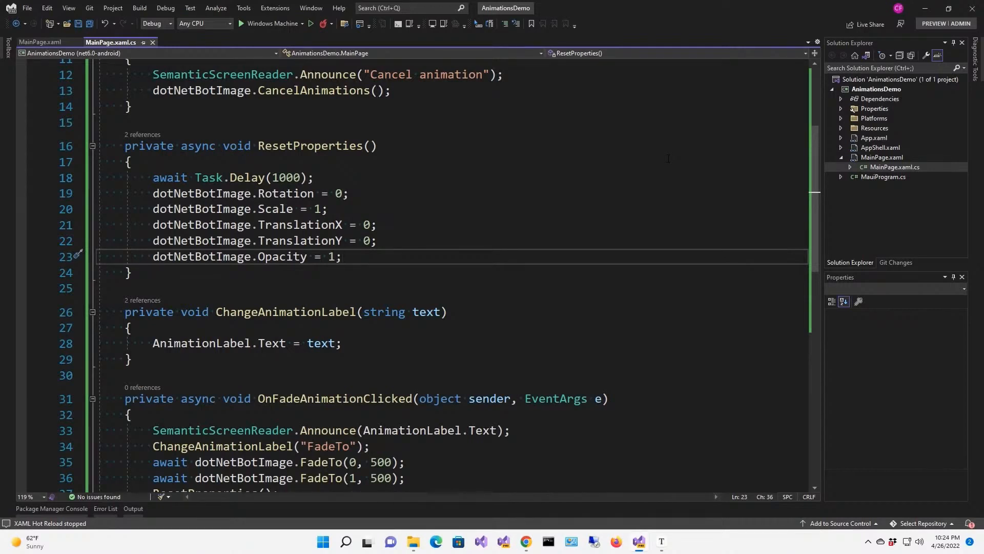
pyautogui.moveTo(877, 197)
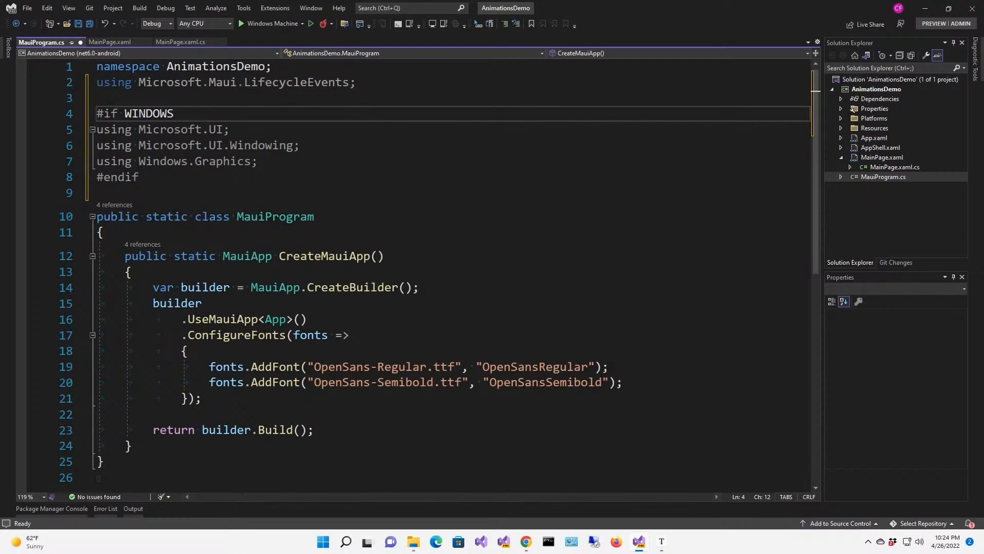
# - In MauiProgram.cs add a #if WINDOWS OnWindowCreated handler that MoveAndResizes the window to 1920x1080 centred
pyautogui.click(175, 113)
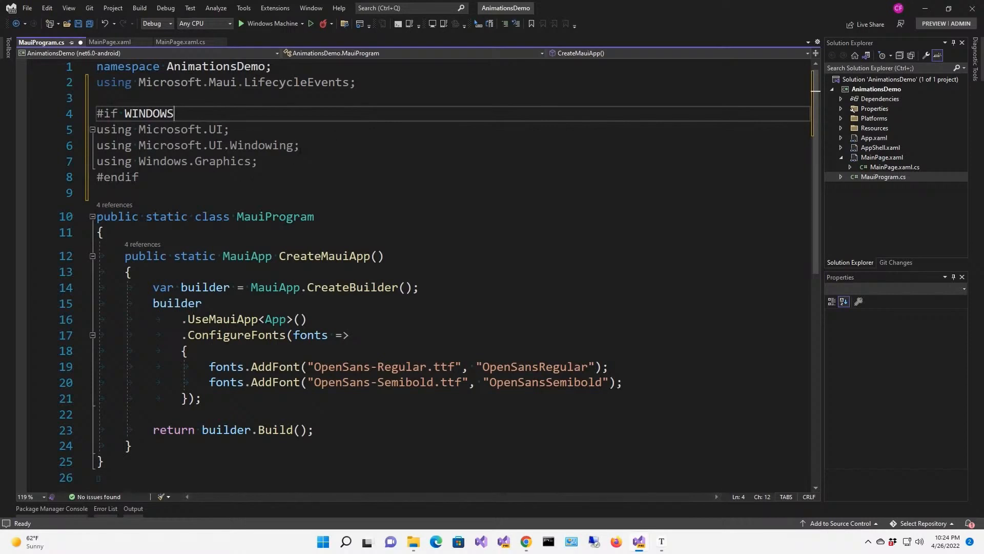
pyautogui.click(201, 398)
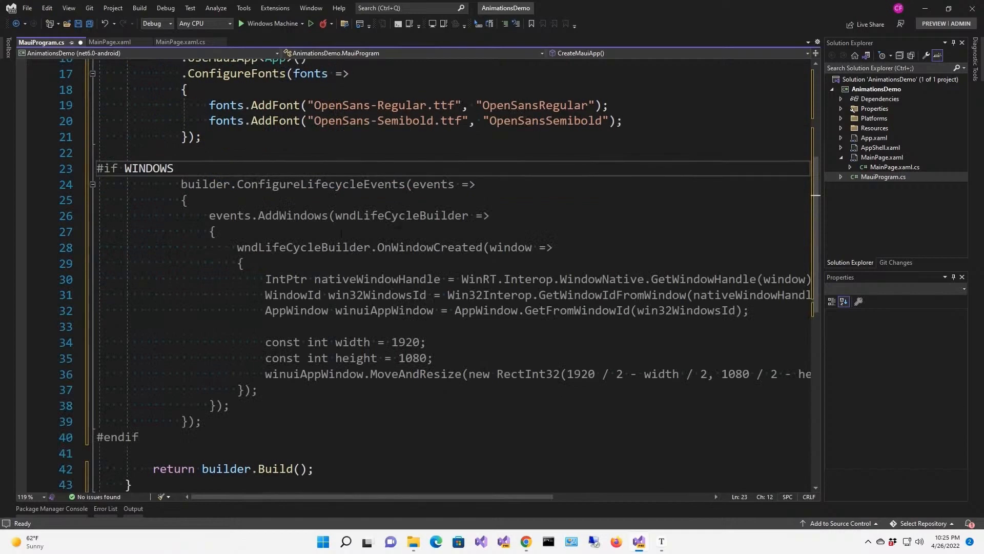
pyautogui.click(175, 169)
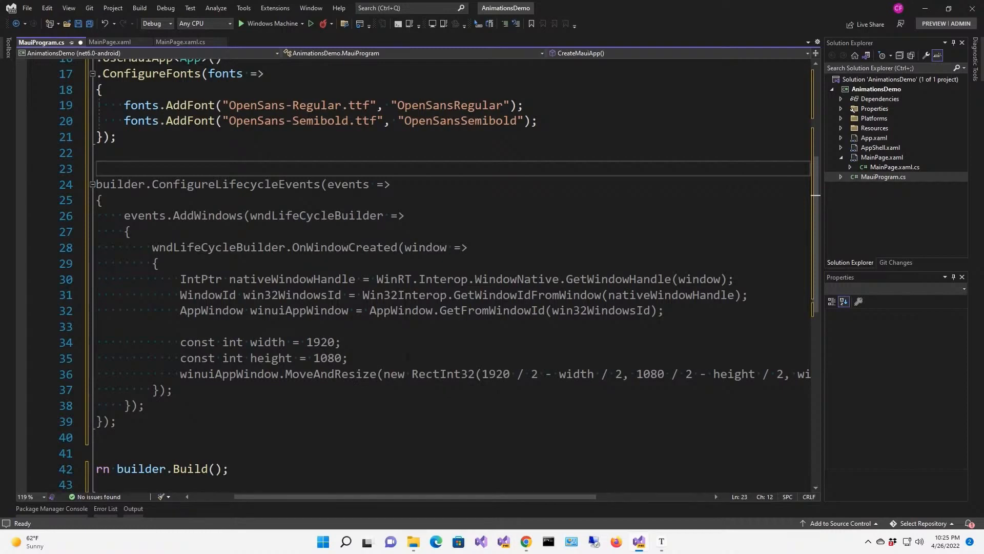
pyautogui.moveTo(259, 10)
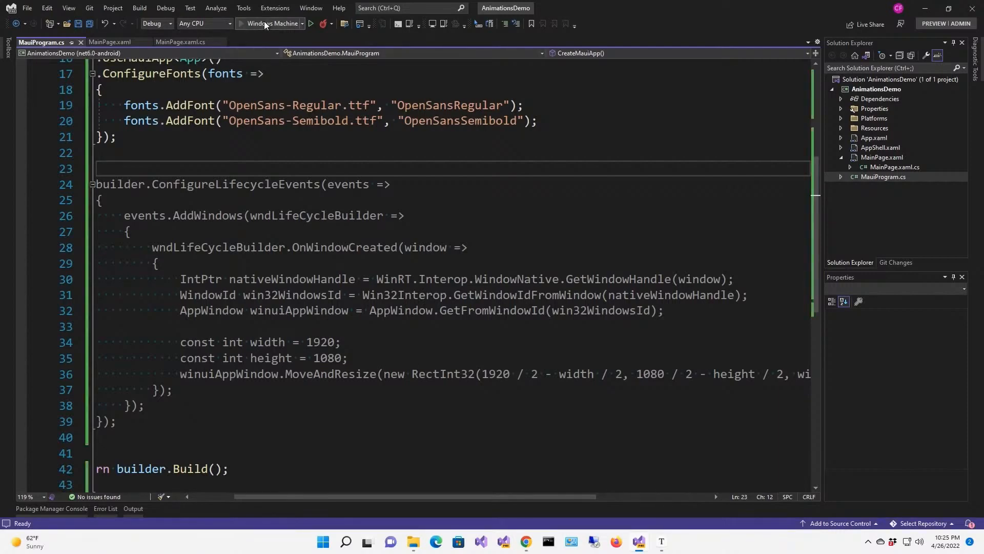
pyautogui.click(324, 24)
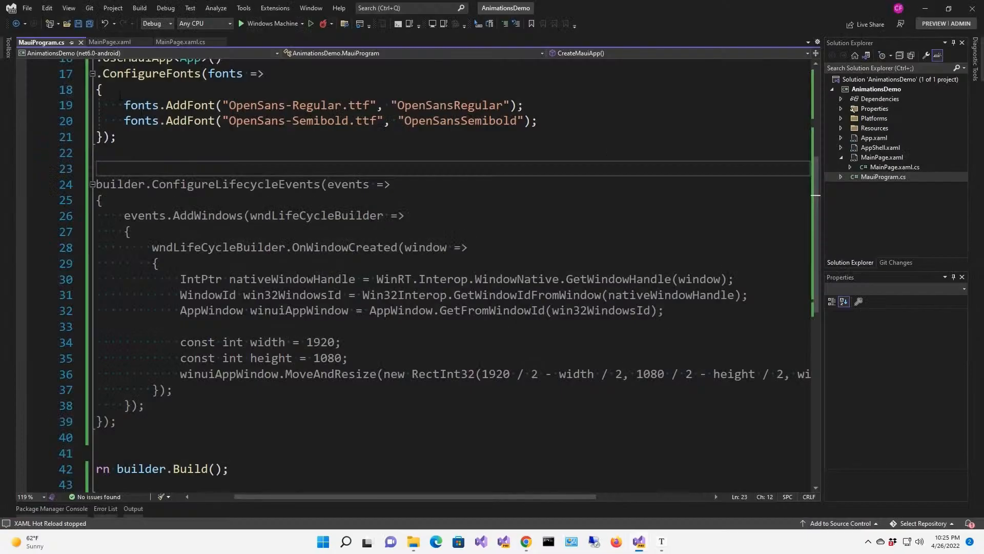
pyautogui.click(110, 42)
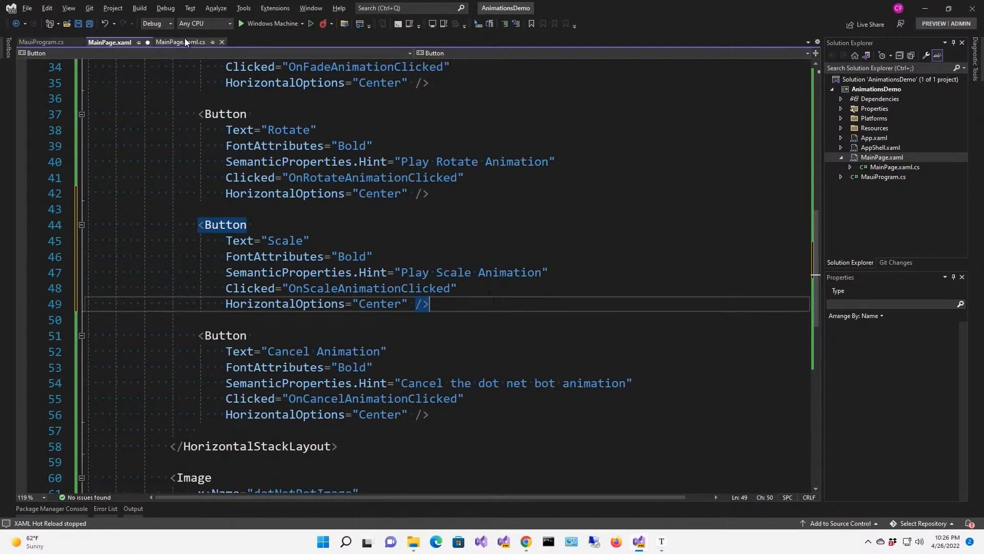
# - Switch from MainPage.xaml to the MainPage.xaml.cs code-behind after adding the Scale button
pyautogui.click(181, 42)
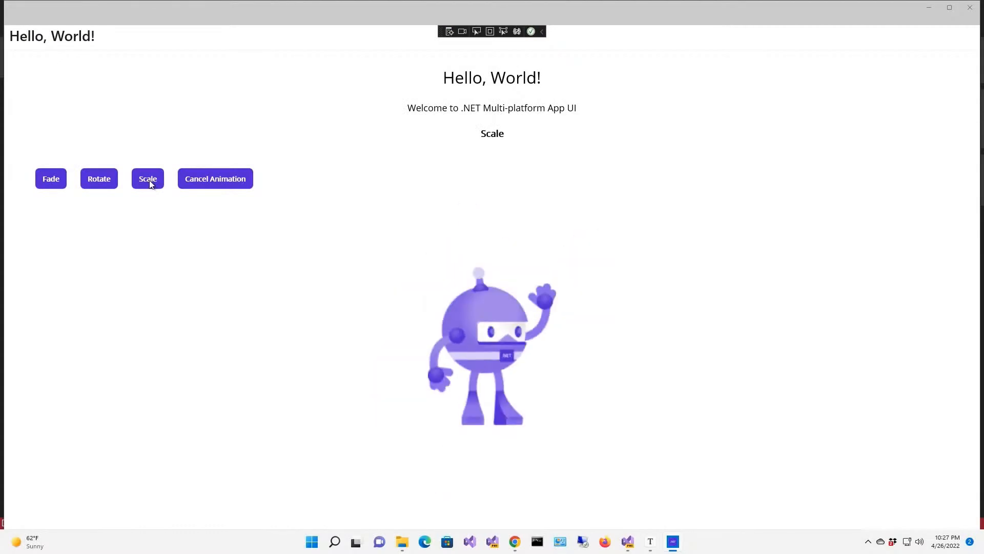
# - Play the Scale animation on the dotnet bot, then close the running app
pyautogui.click(147, 179)
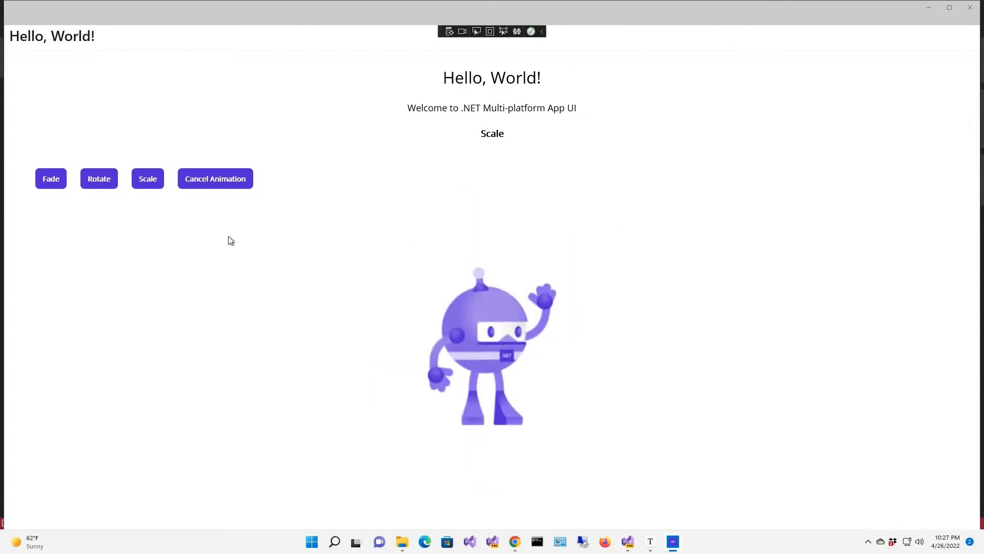
pyautogui.moveTo(848, 77)
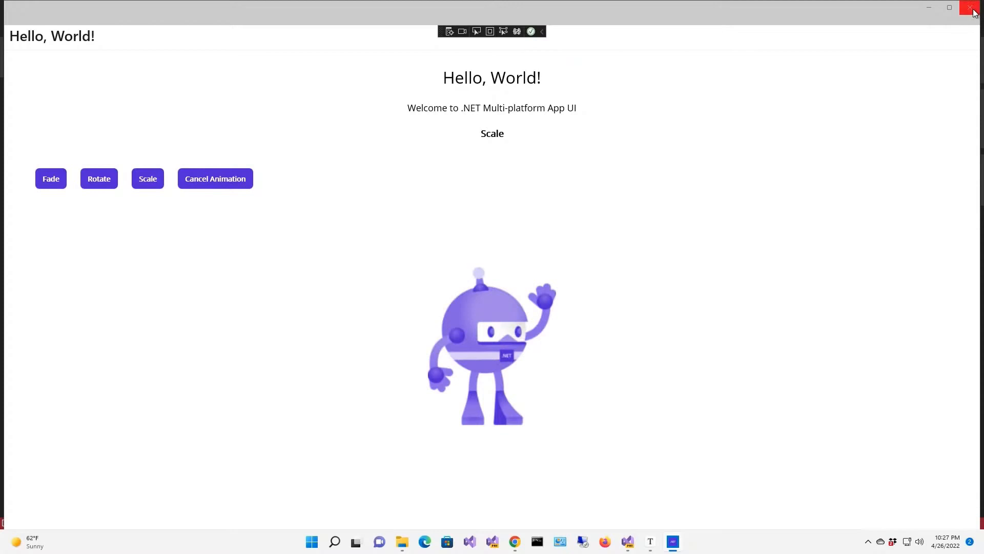
pyautogui.click(972, 9)
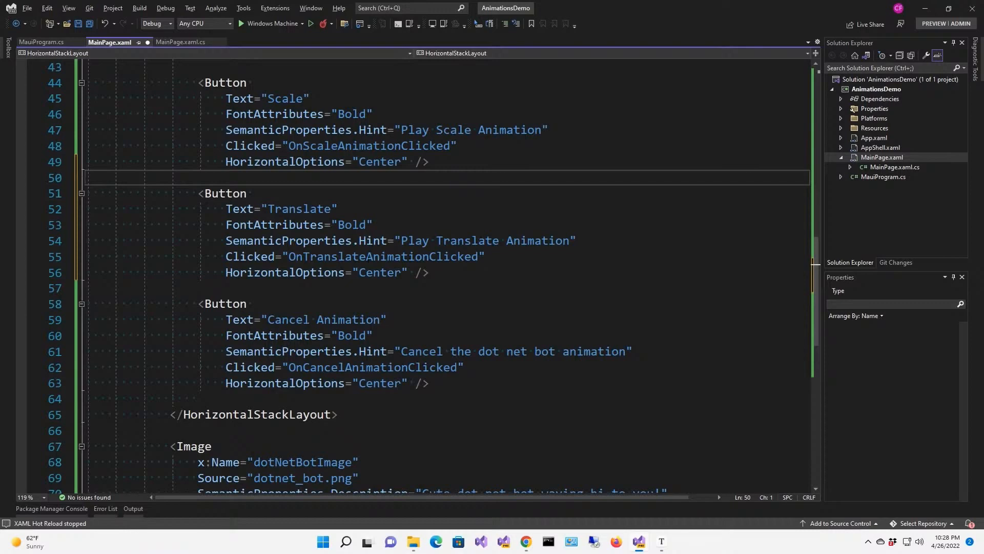
pyautogui.moveTo(432, 271)
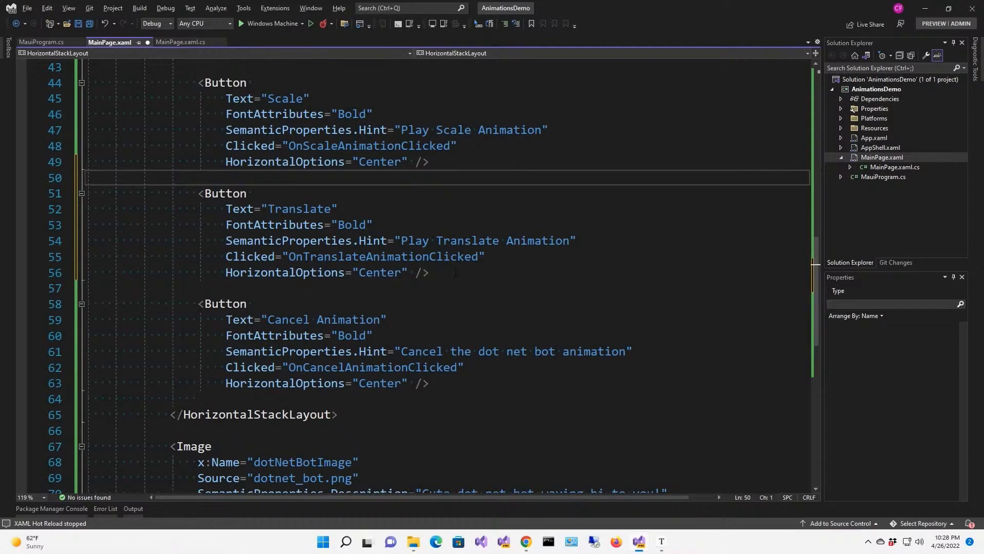
# - Switch to MainPage.xaml.cs to write the OnTranslateAnimationClicked handler moving the bot -200 and back
pyautogui.click(180, 42)
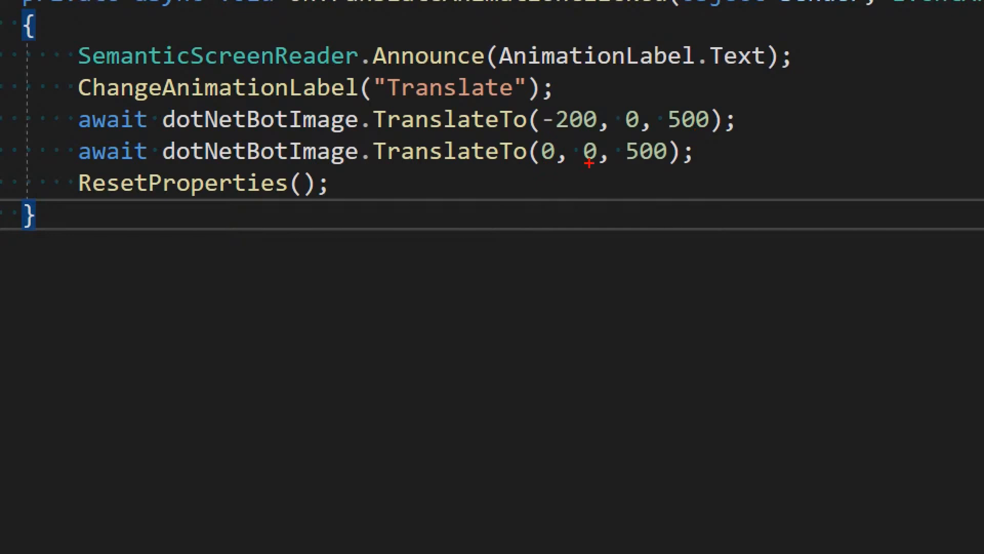
pyautogui.moveTo(629, 166)
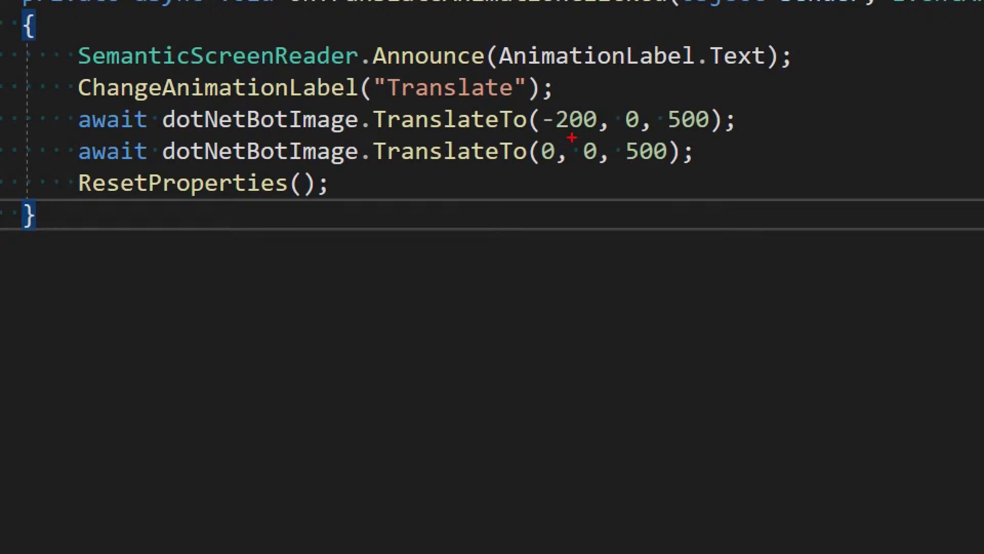
pyautogui.moveTo(681, 184)
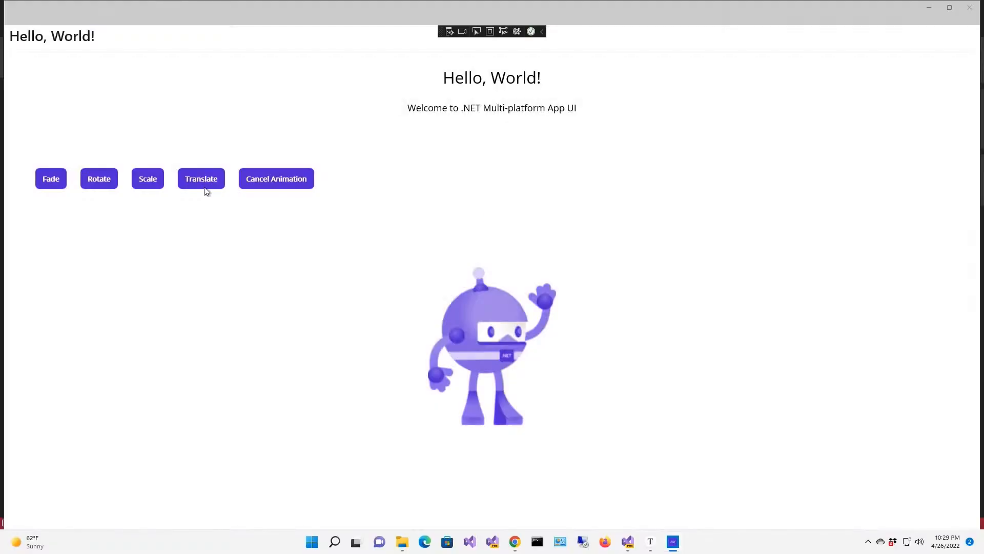
# - Play the Translate, Scale and Rotate animations on the dotnet bot in turn, then Fade
pyautogui.click(200, 179)
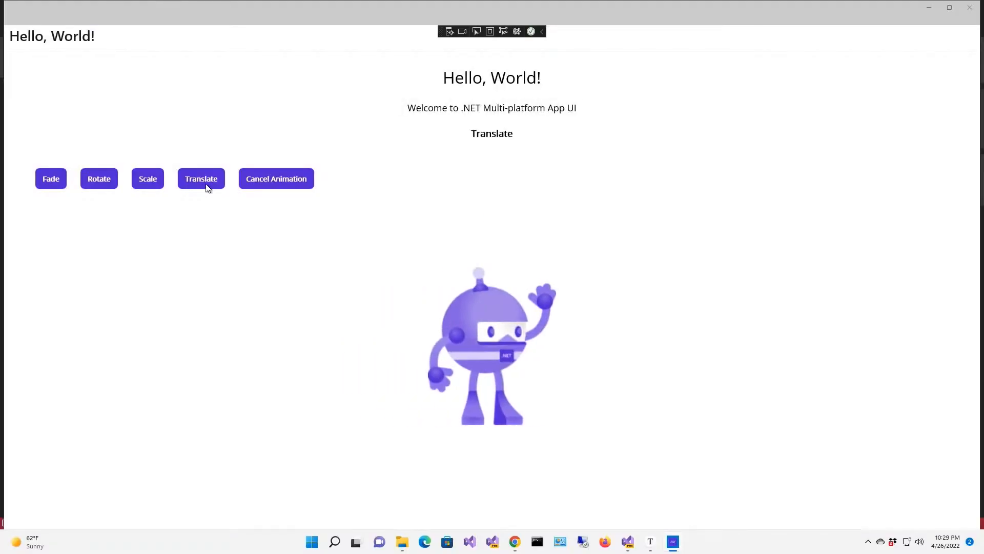
pyautogui.click(148, 178)
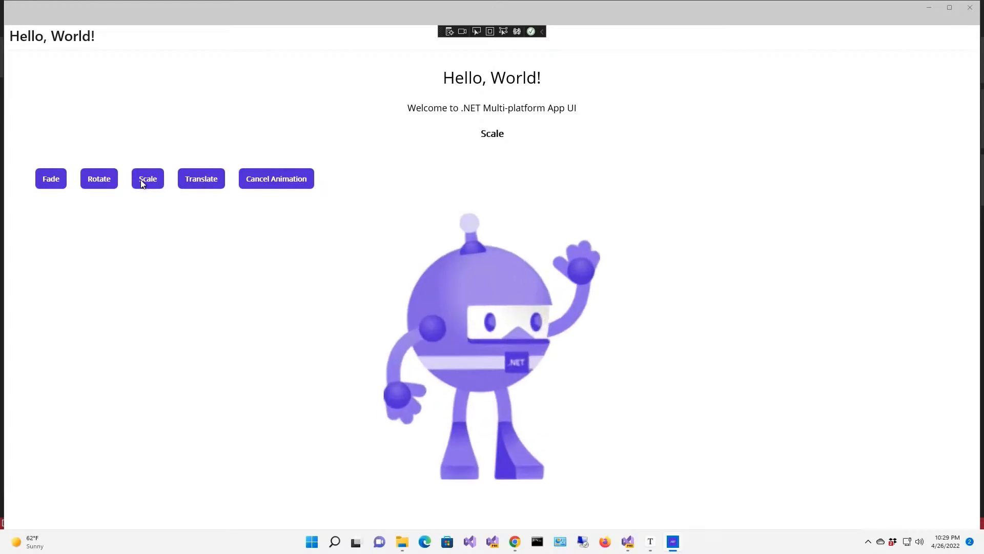
pyautogui.click(99, 178)
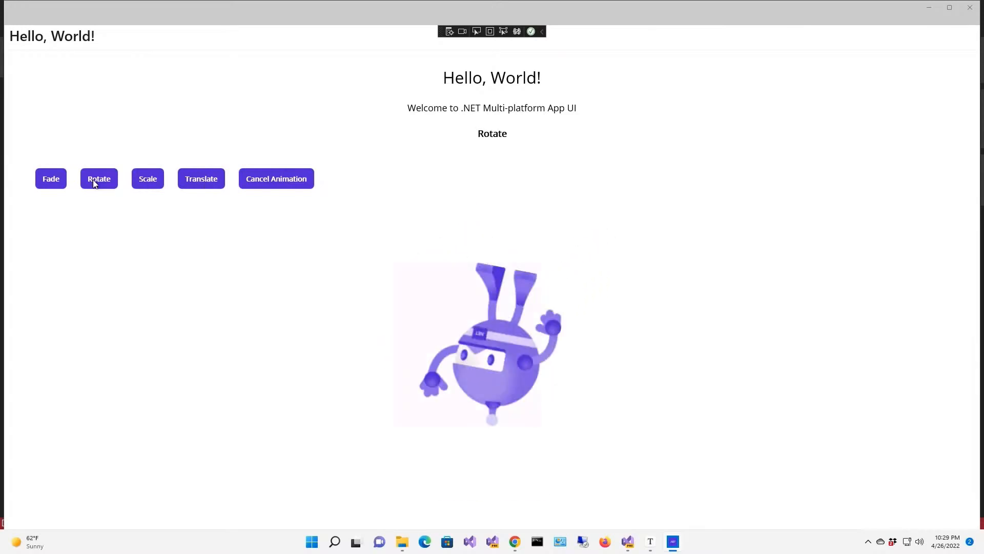
pyautogui.click(50, 179)
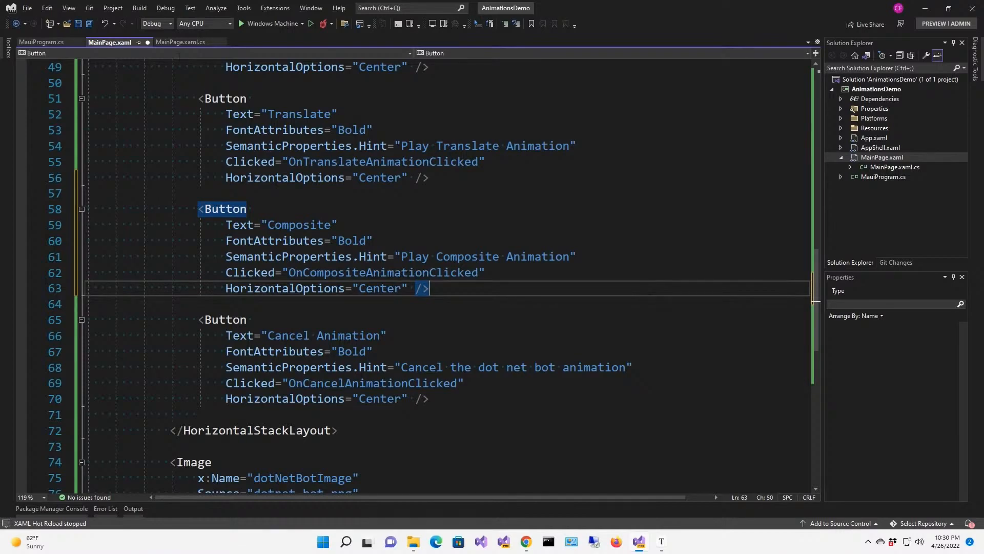
# - Switch to MainPage.xaml.cs to review the OnCompositeAnimationClicked rotate-and-scale handler
pyautogui.click(181, 42)
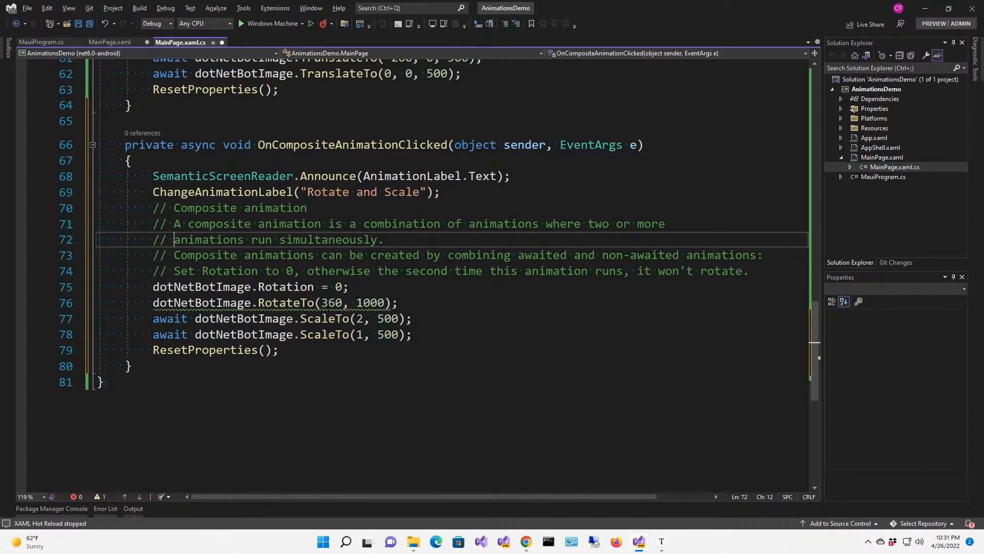
pyautogui.moveTo(317, 318)
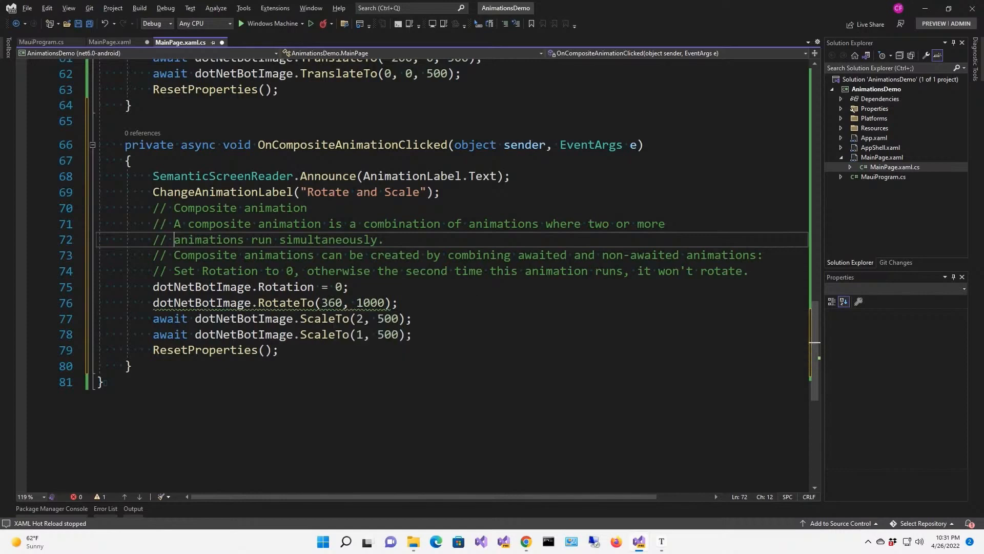
pyautogui.moveTo(365, 334)
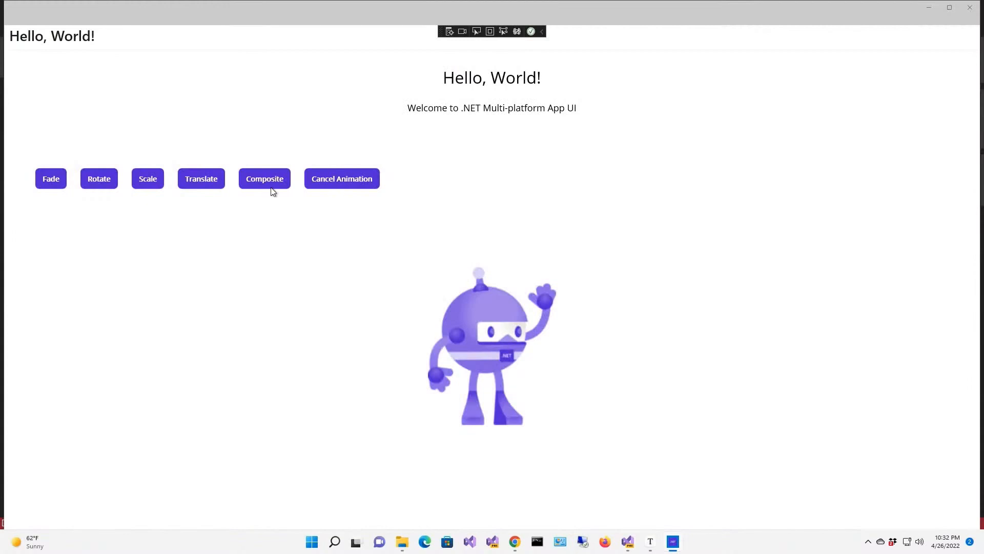
# - Play the Composite rotate-and-scale animation on the dotnet bot
pyautogui.click(264, 178)
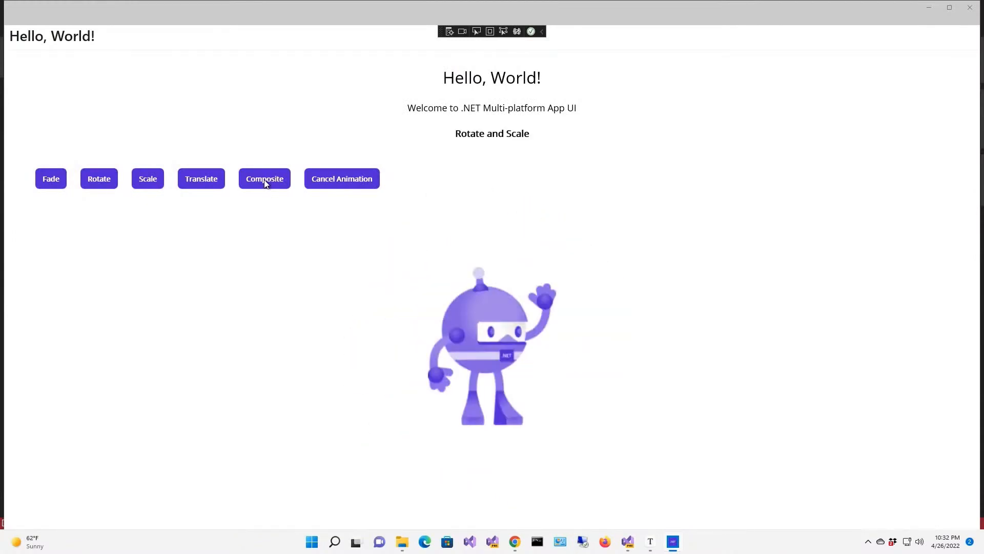
pyautogui.moveTo(698, 250)
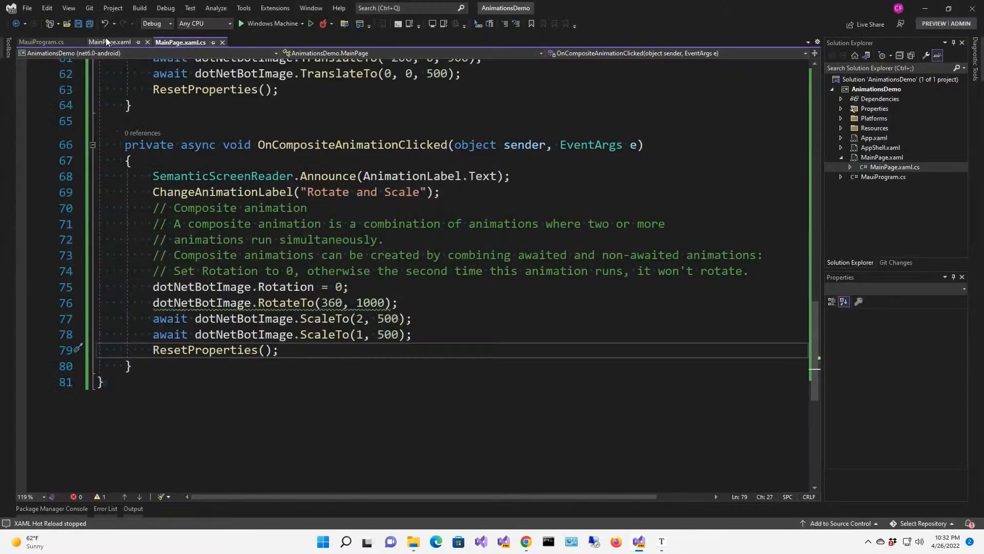
# - Read the Microsoft Docs Easing functions article down to its list including BounceOut
pyautogui.click(180, 42)
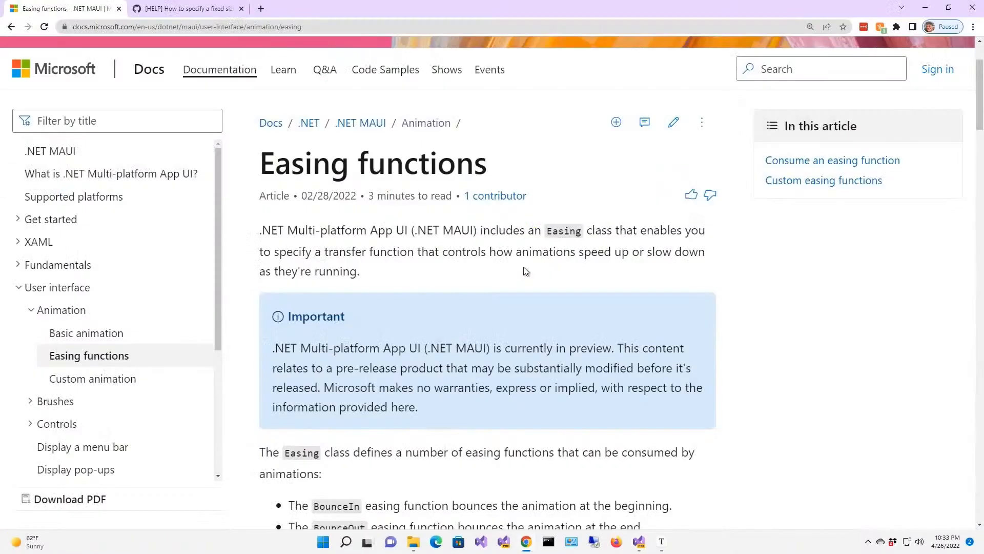
pyautogui.moveTo(494, 273)
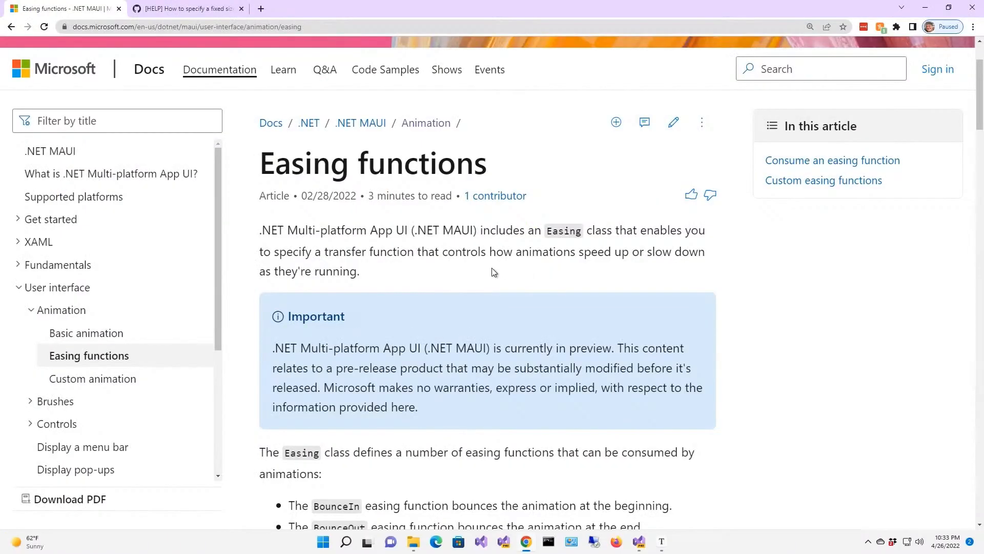
pyautogui.moveTo(578, 266)
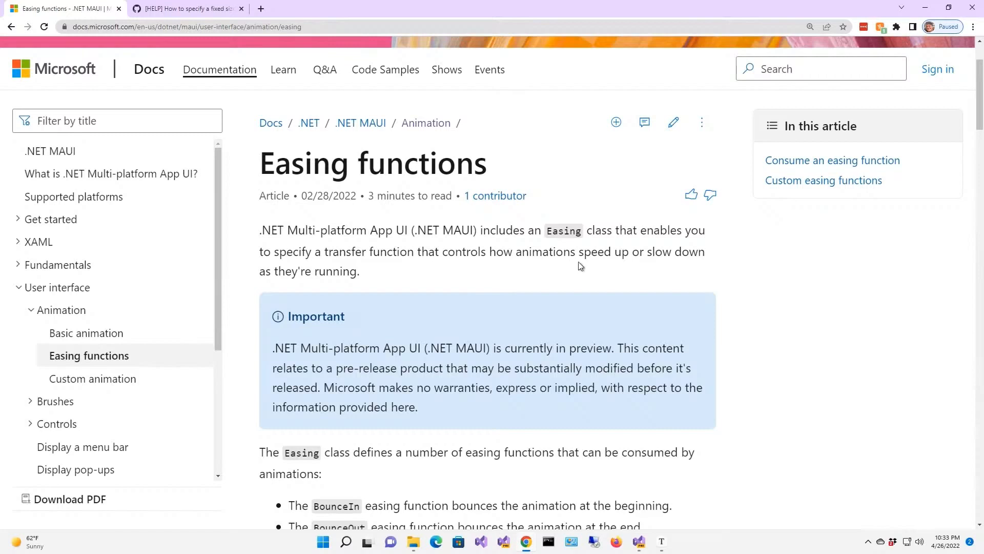
pyautogui.moveTo(600, 266)
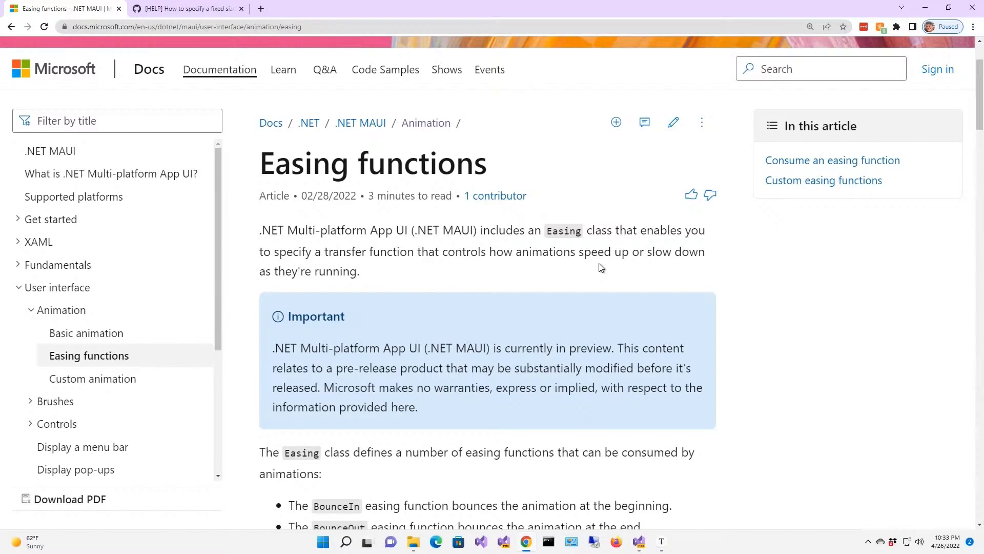
pyautogui.scroll(-3)
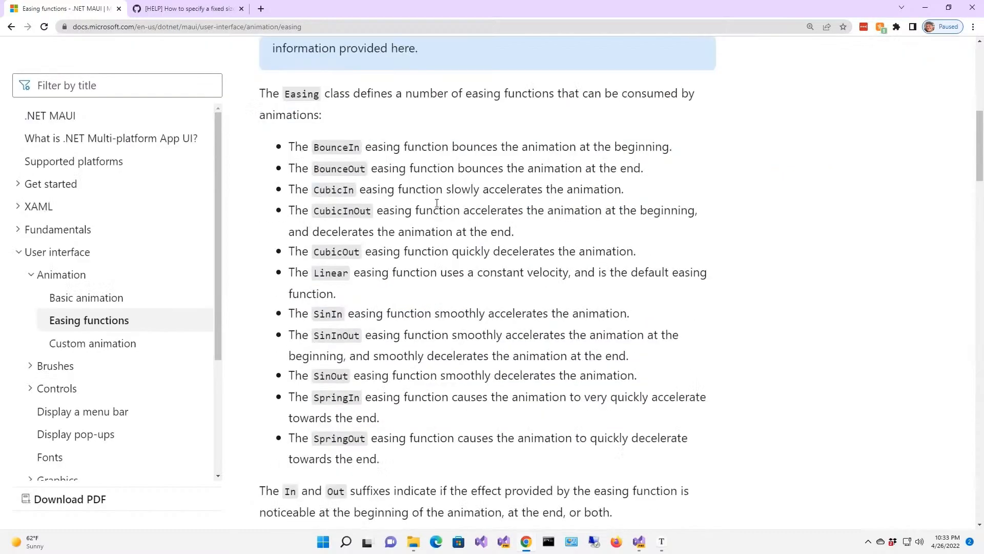
pyautogui.moveTo(461, 291)
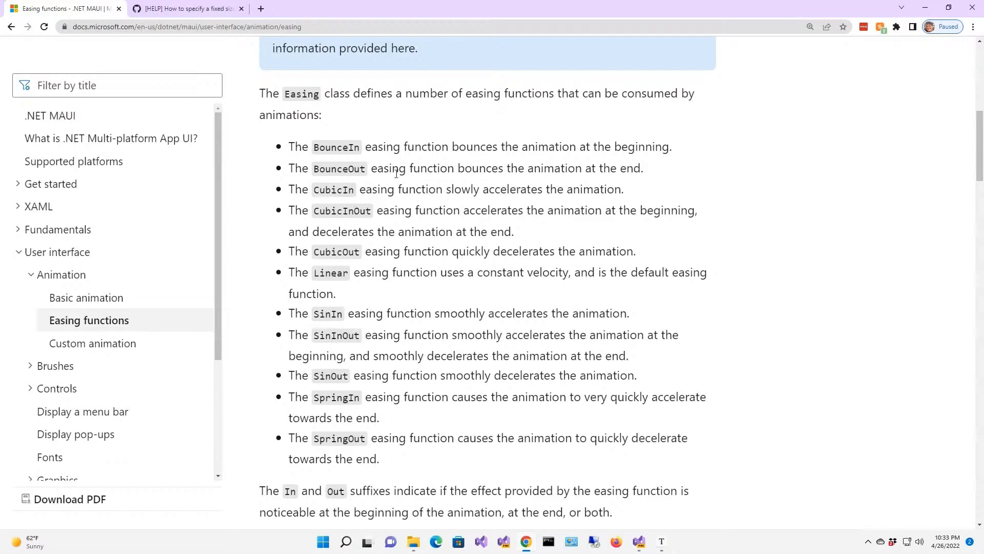
pyautogui.moveTo(672, 181)
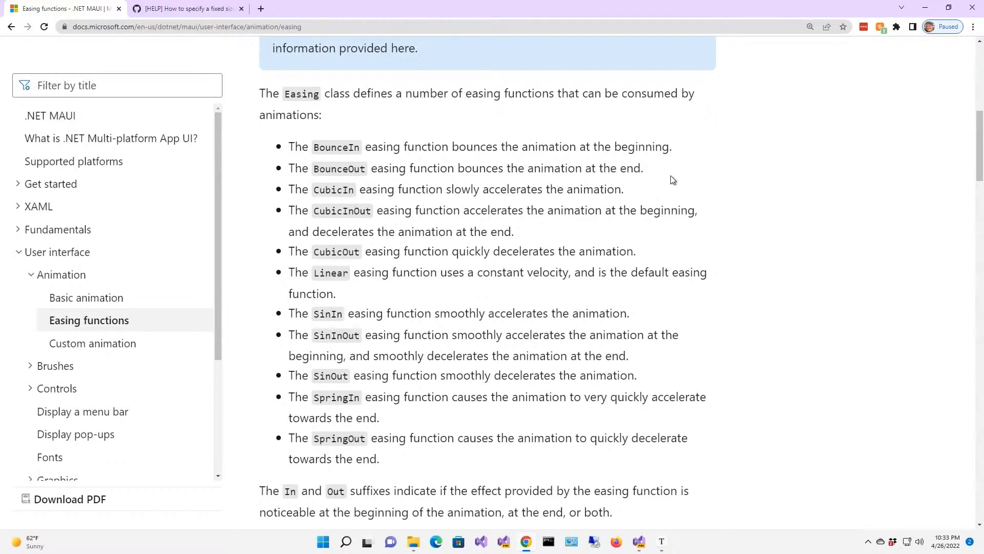
pyautogui.moveTo(537, 385)
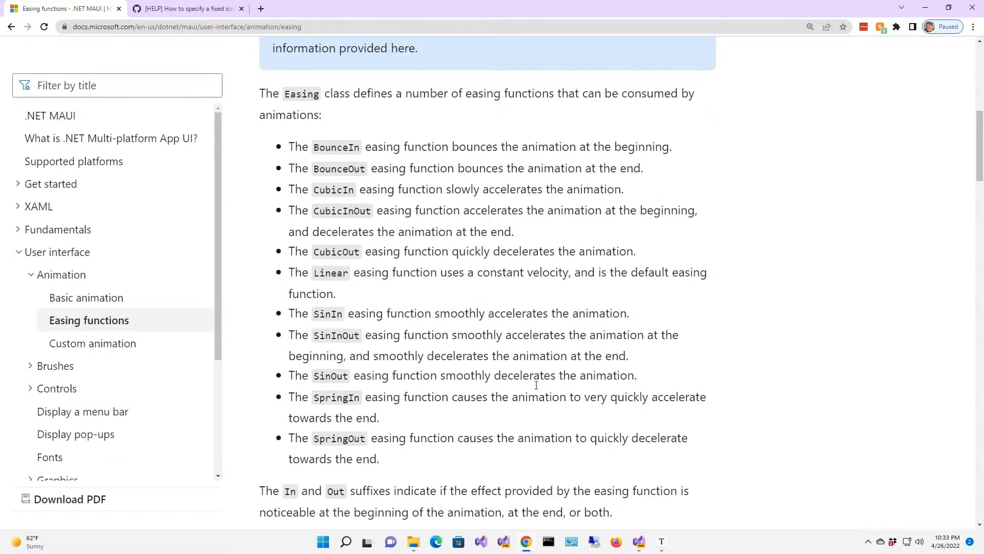
pyautogui.moveTo(489, 271)
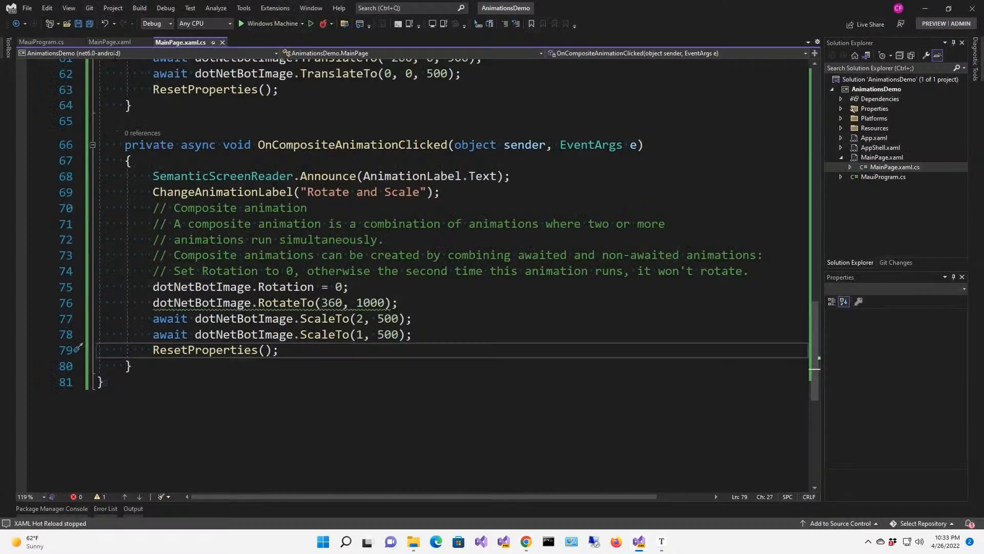
# - Review the Easing Bounce Out button markup and its Easing.BounceOut handler, selecting translateToCoordinateY
pyautogui.click(110, 41)
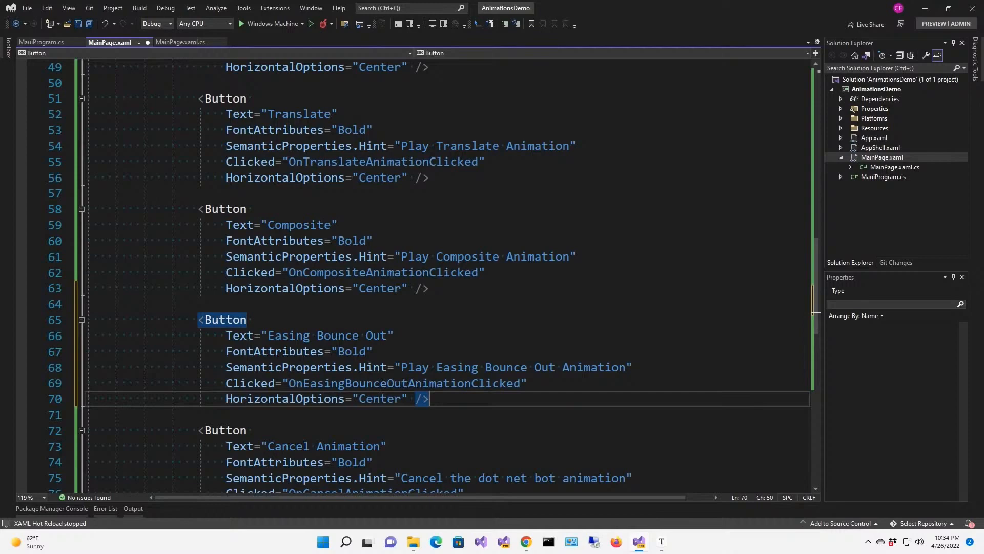
pyautogui.click(183, 42)
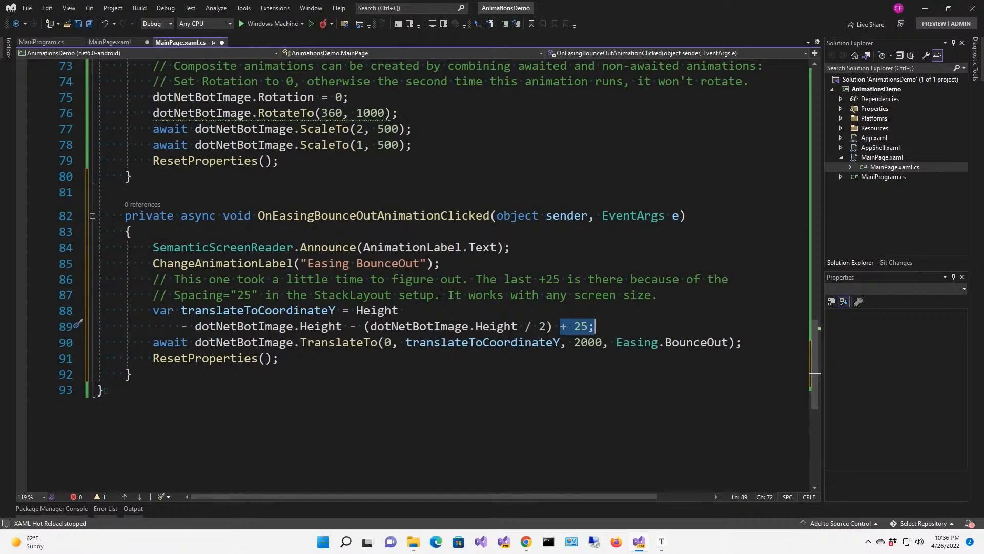
pyautogui.click(111, 42)
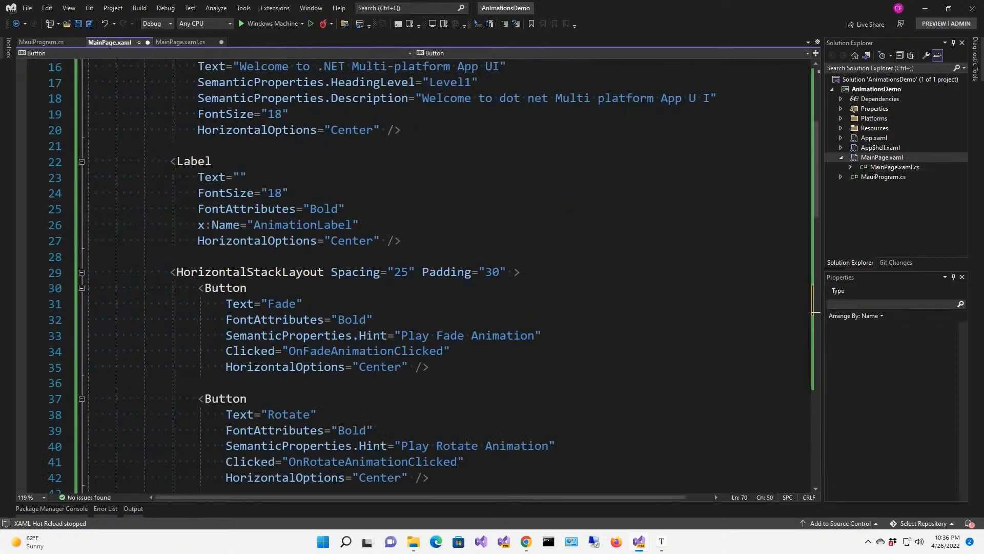
pyautogui.click(182, 42)
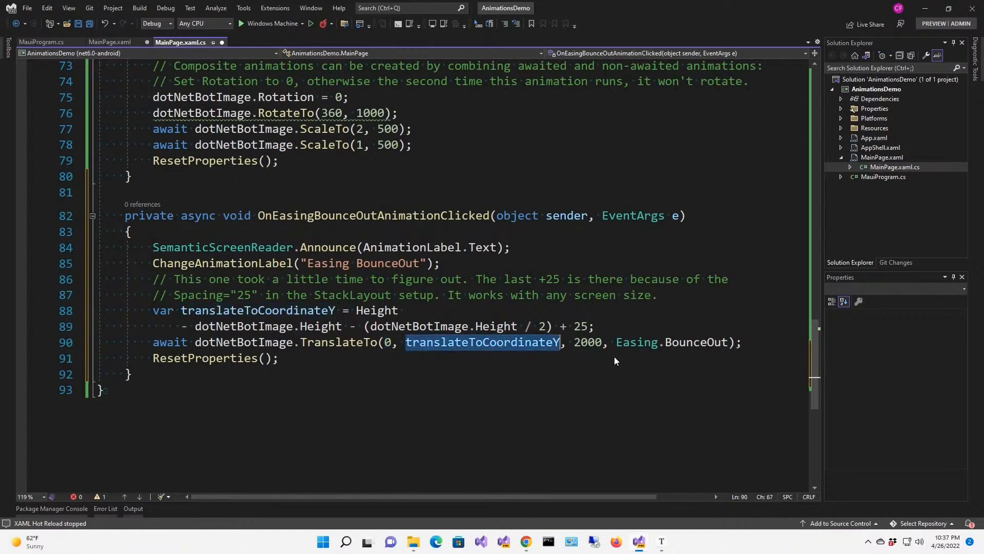
pyautogui.doubleClick(587, 343)
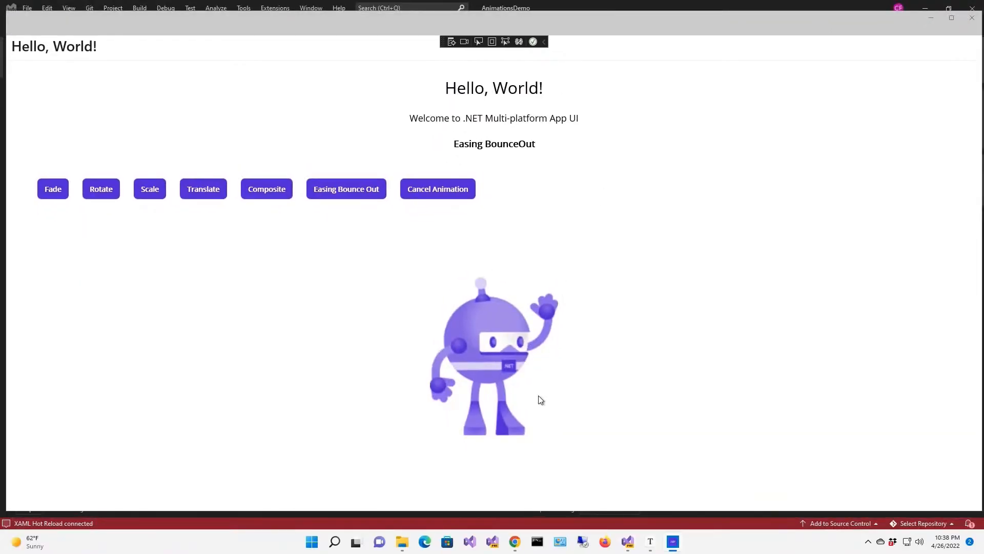
# - Play the Easing Bounce Out drop animation on the dotnet bot three times
pyautogui.click(345, 188)
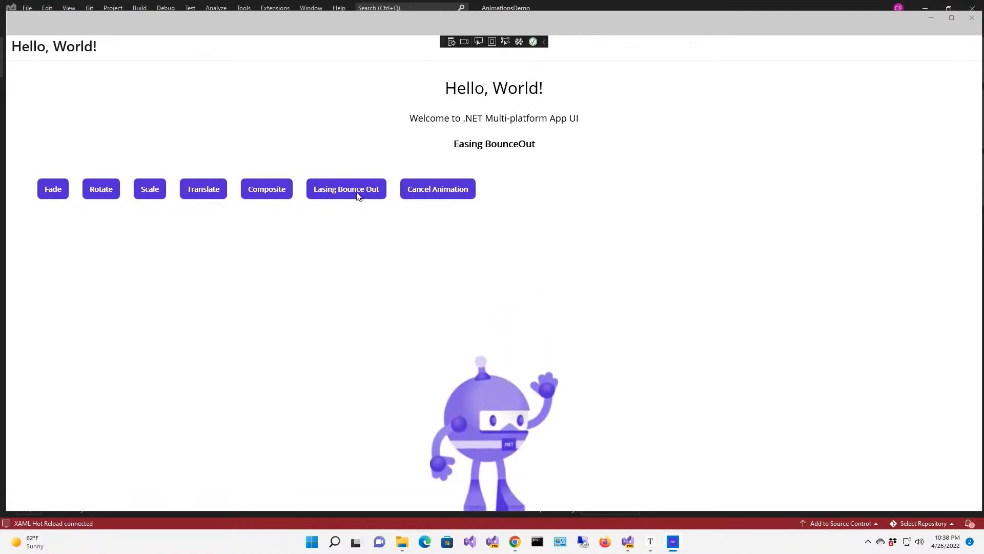
pyautogui.click(345, 189)
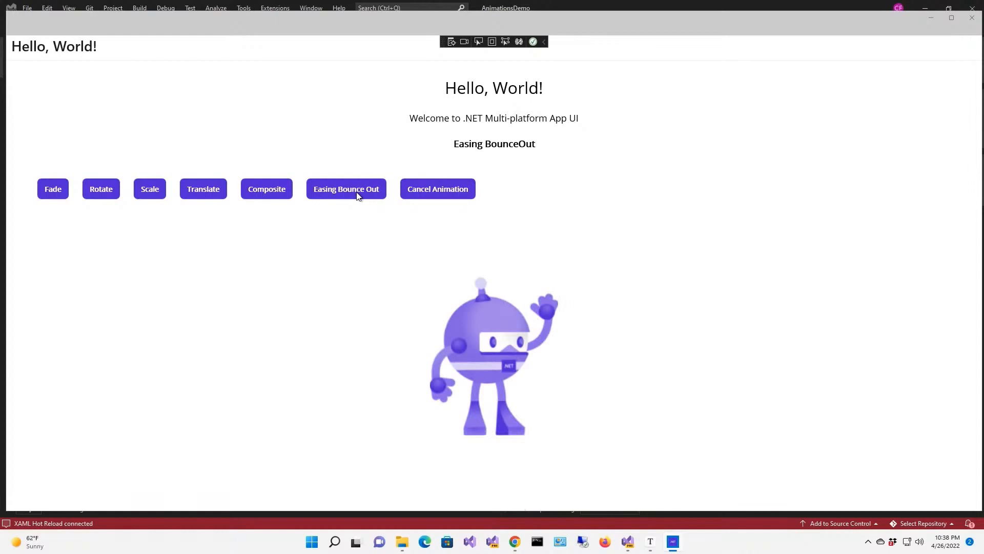
pyautogui.click(345, 189)
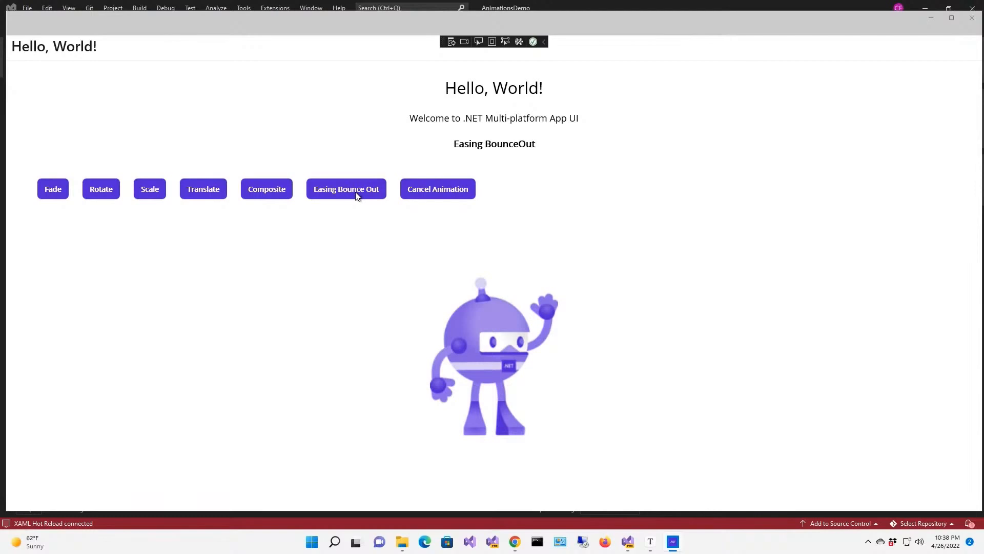
pyautogui.moveTo(946, 216)
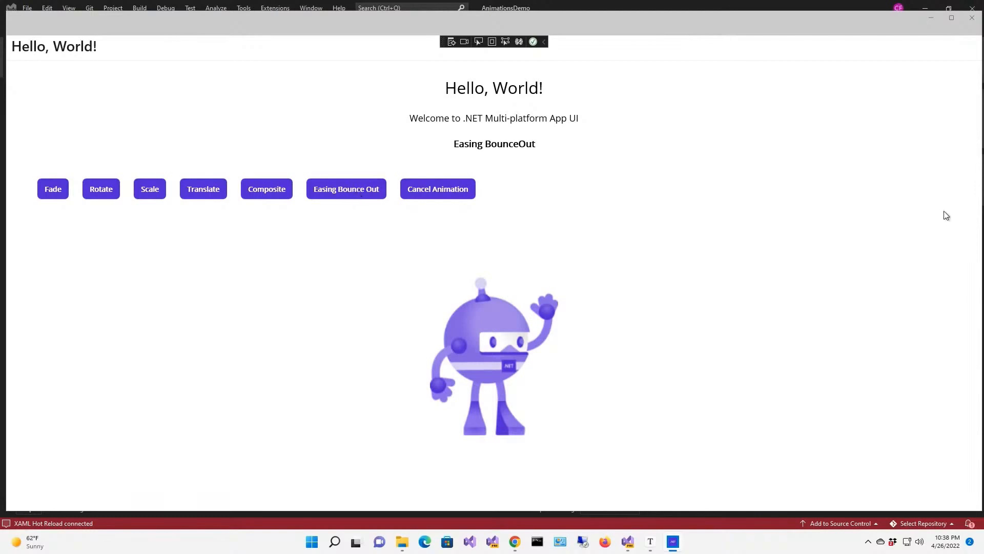